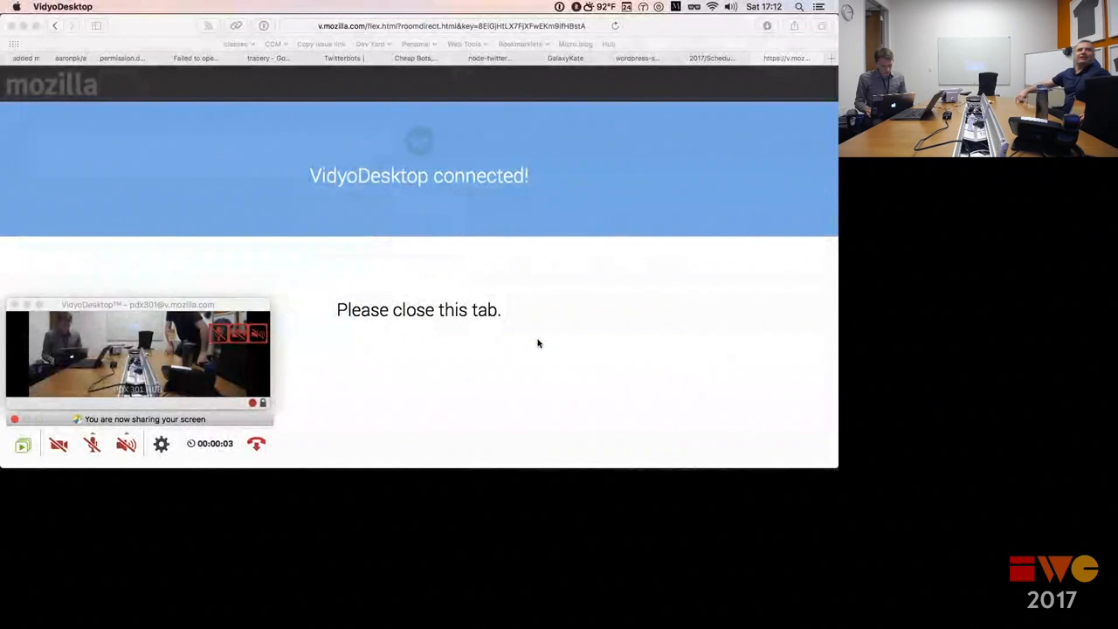
# Move through the Manton Reece and indietech.rocks tabs to the indietechrocks GitHub People page.
pyautogui.moveTo(136, 304); pyautogui.dragTo(220, 140)
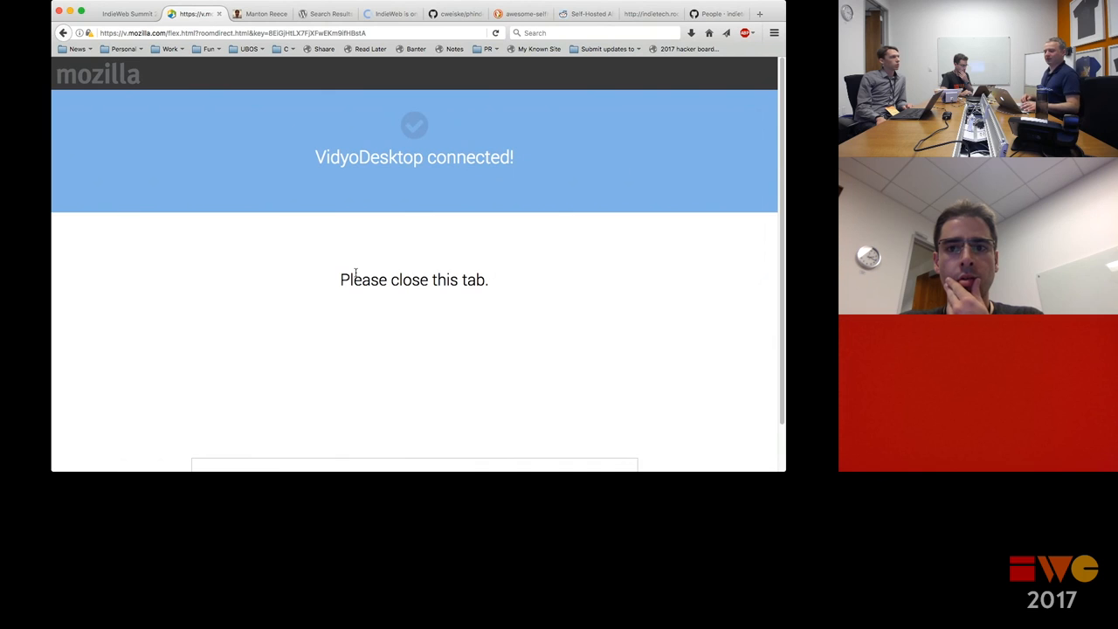
pyautogui.click(206, 14)
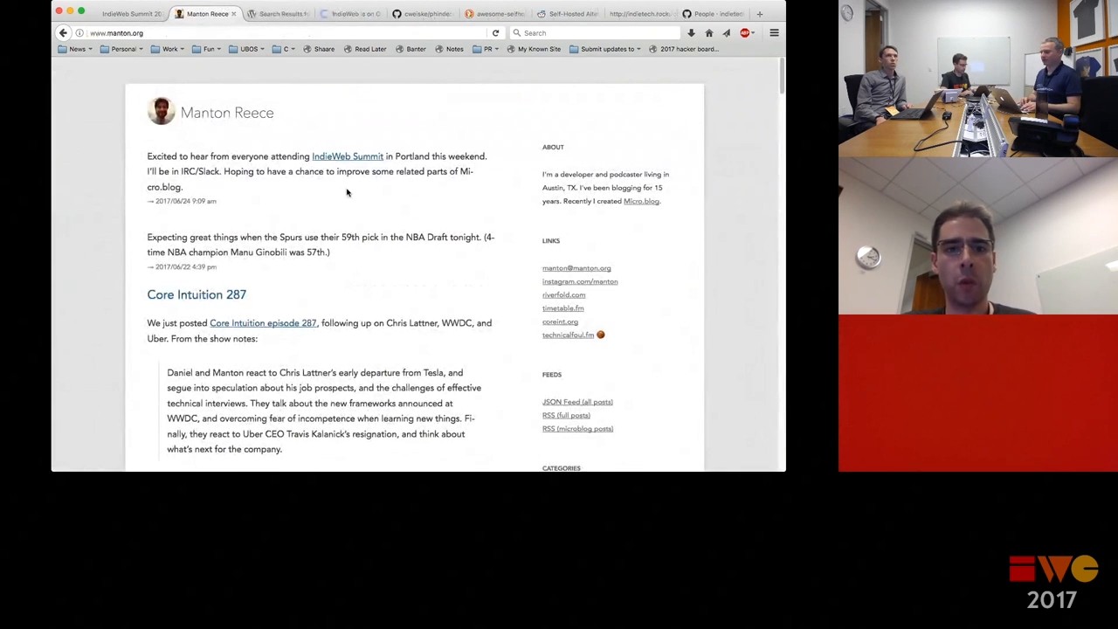
pyautogui.click(636, 14)
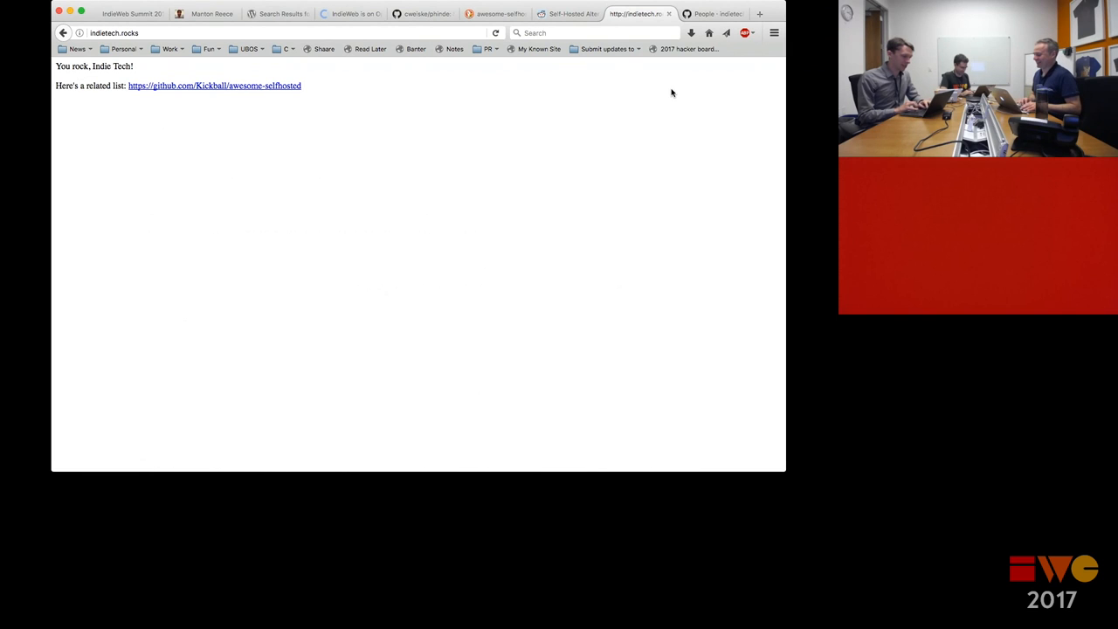
pyautogui.click(714, 14)
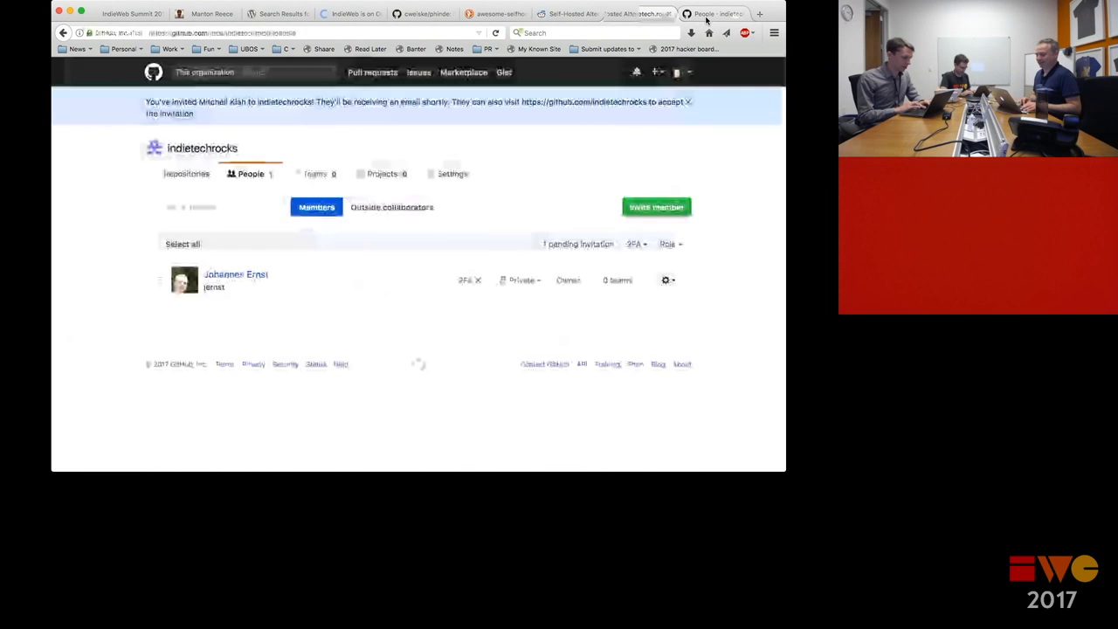
# Switch back to the indietech.rocks page with the awesome-selfhosted link.
pyautogui.click(702, 14)
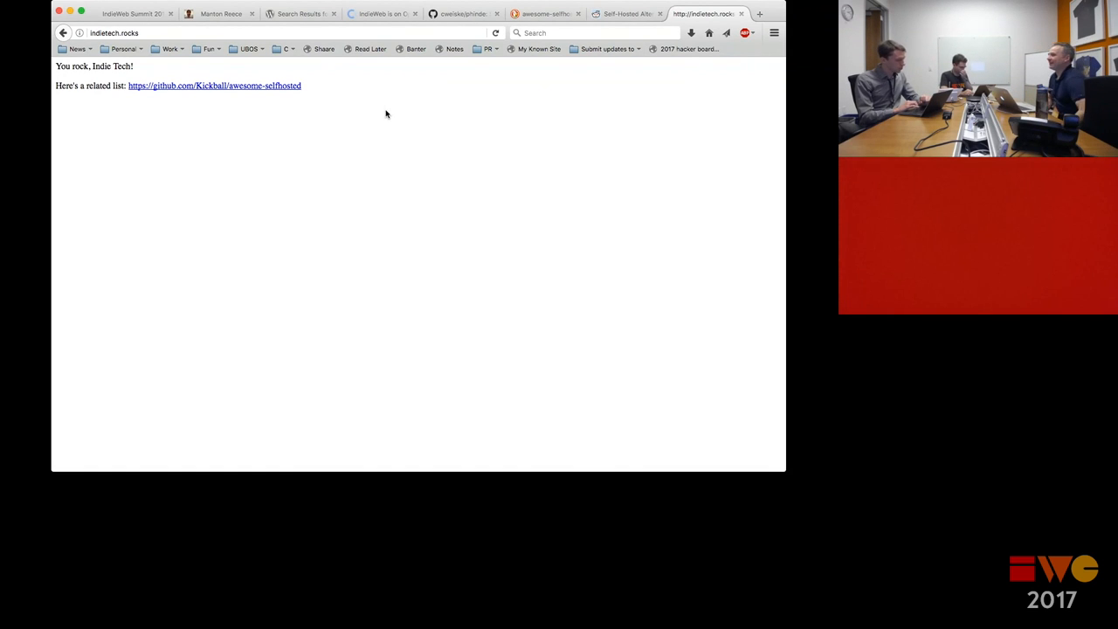
pyautogui.moveTo(374, 192)
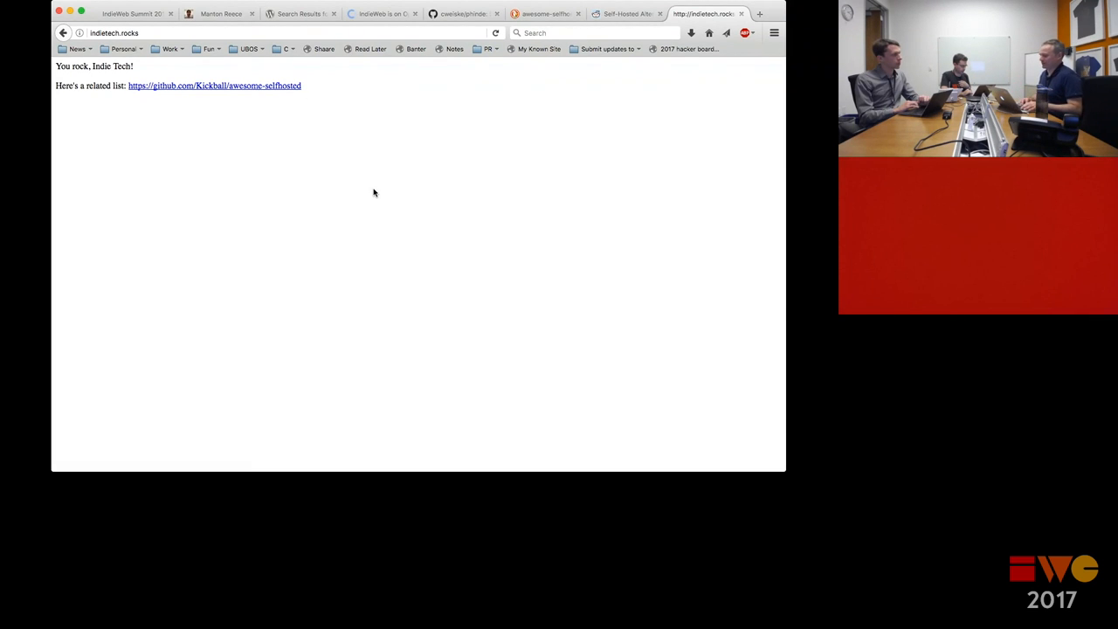
pyautogui.moveTo(510, 335)
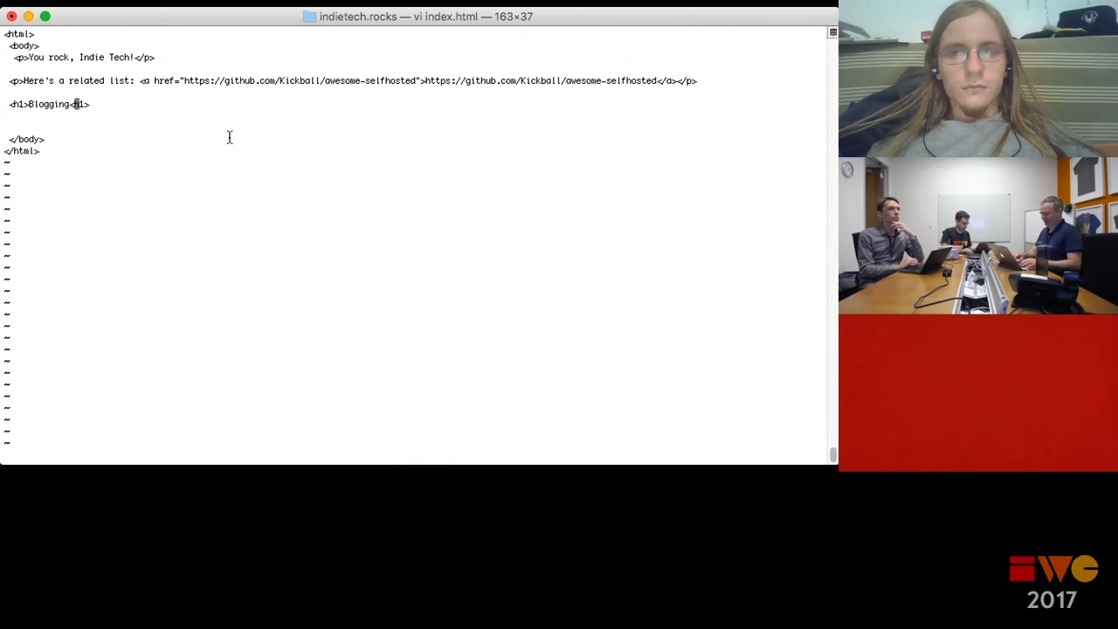
# Finish the 'Blogging Tools' heading and begin a '<h1>File sharing / hosting' heading below it.
pyautogui.write('Tools')
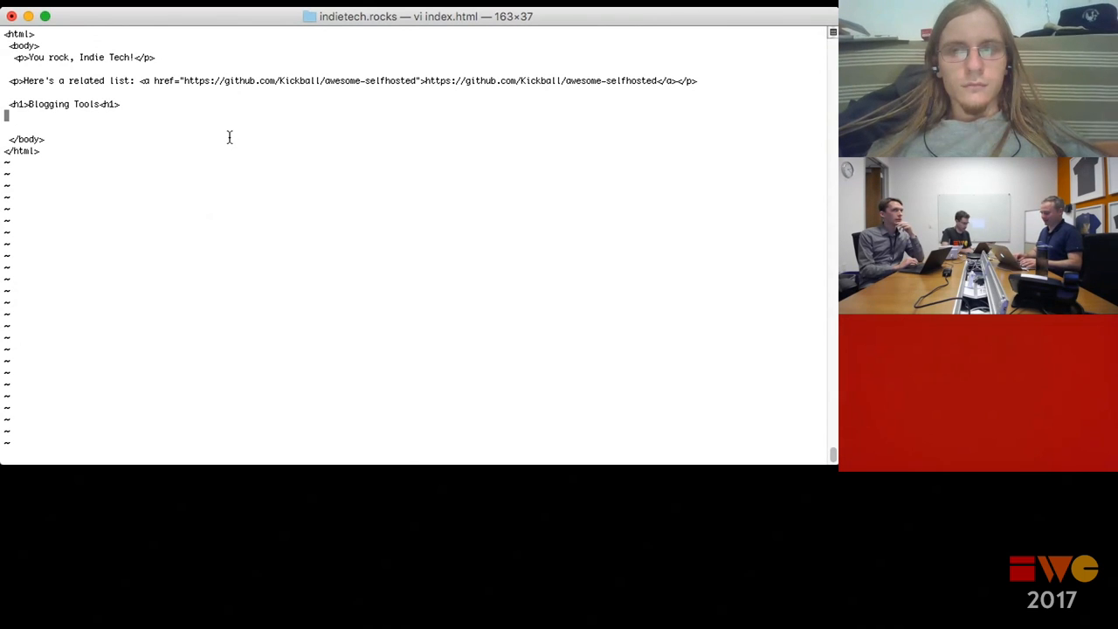
pyautogui.write('<h1')
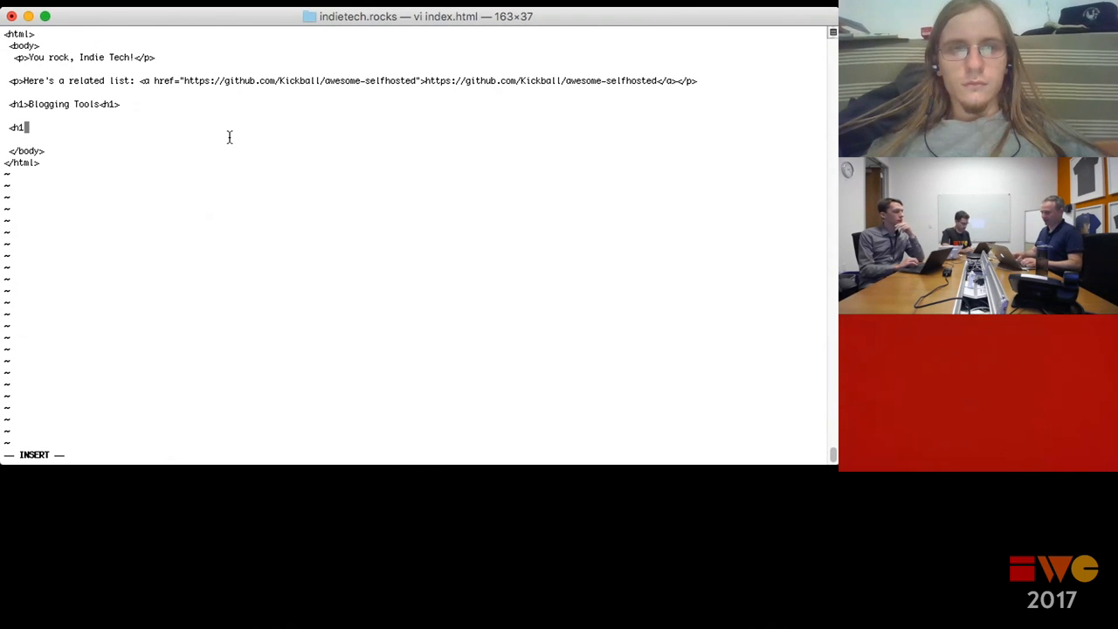
pyautogui.write('>')
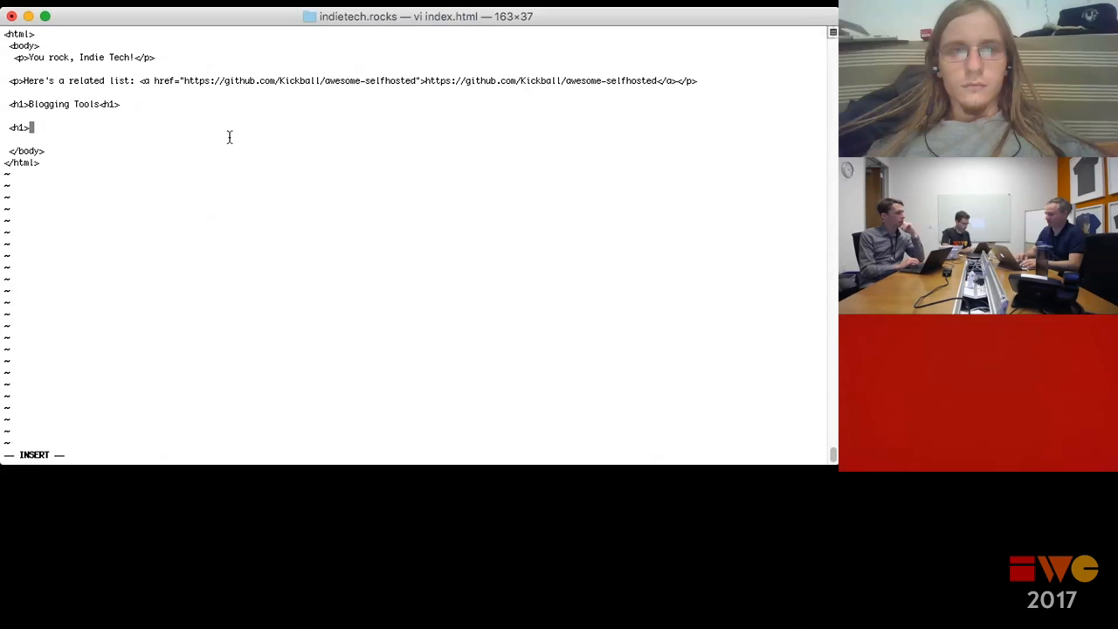
pyautogui.write('File sharing / hostin')
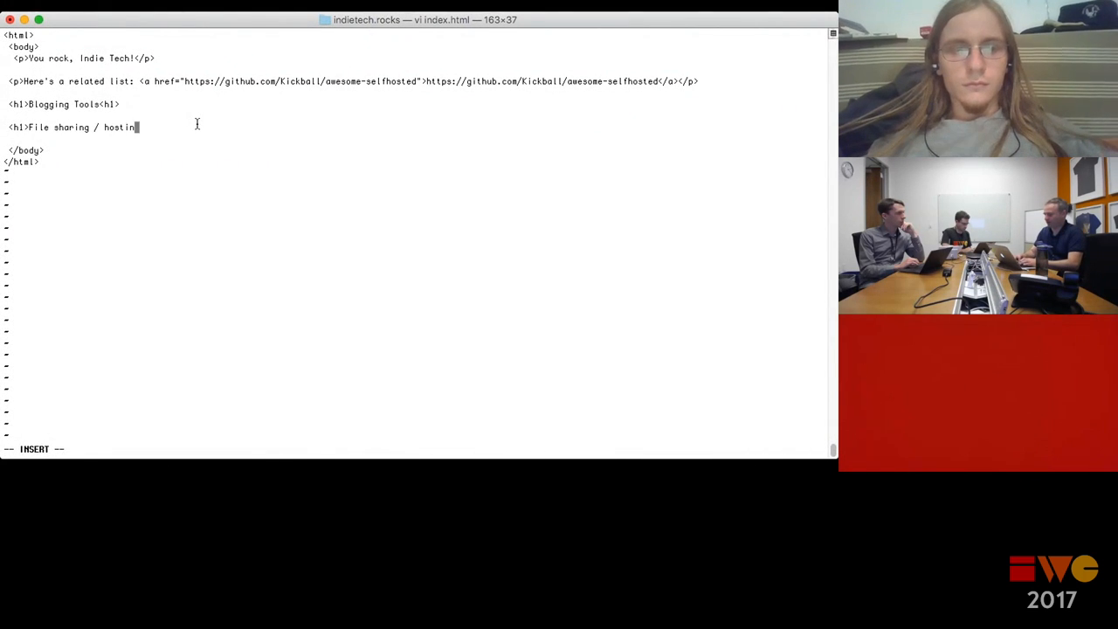
# Close the file sharing heading and extend the blogging heading with communication and social networking.
pyautogui.write('g</1H.')
pyautogui.click(64, 103)
pyautogui.write('/ CO')
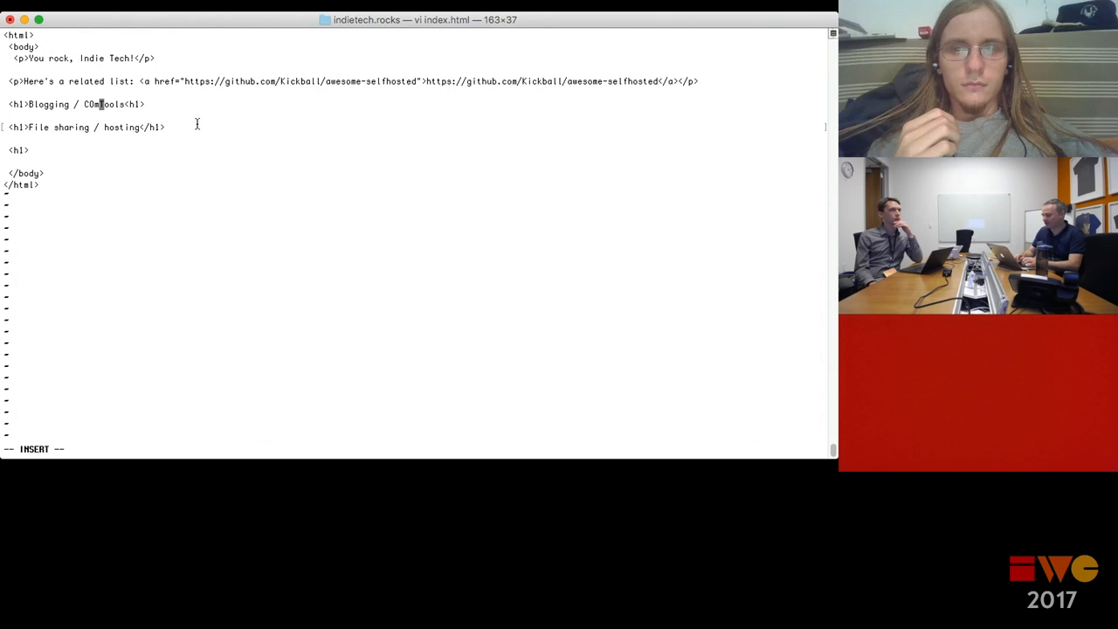
pyautogui.write('mmunication / Social neo')
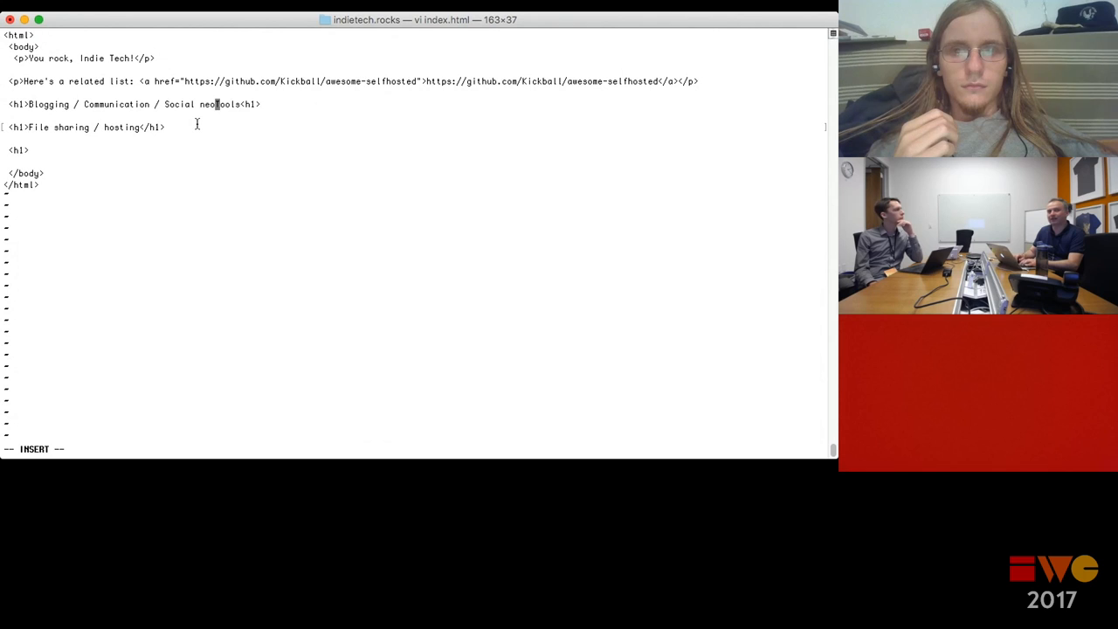
pyautogui.write('wkrin')
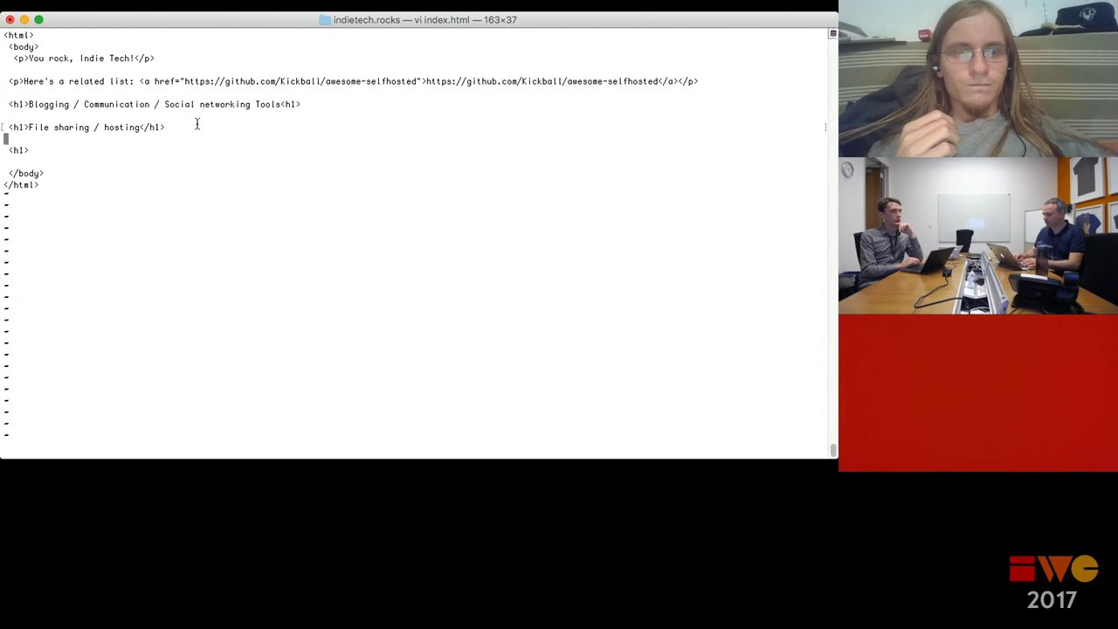
# Add an '<h1>IoT products</h1>' heading and start a new line beneath it.
pyautogui.press('i')
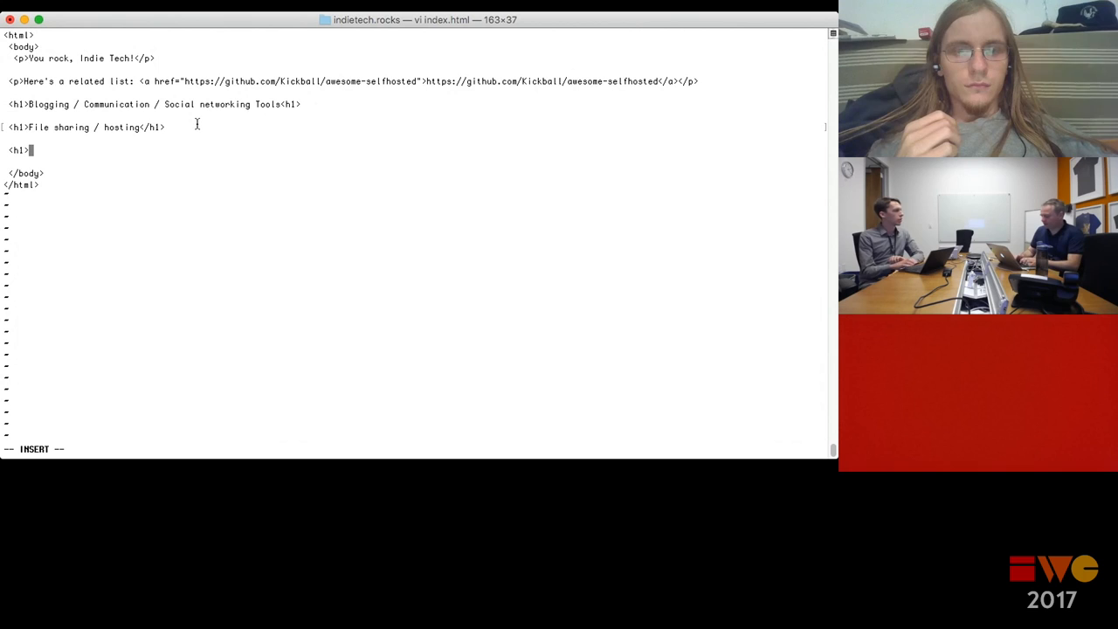
pyautogui.write('IoT pro')
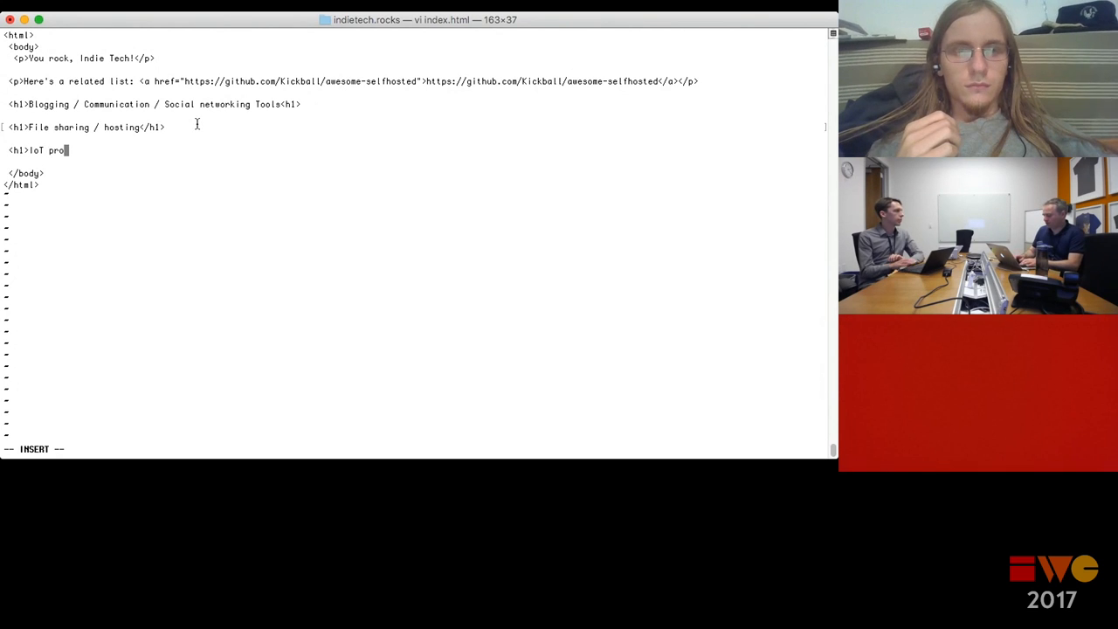
pyautogui.write('ducts</h1>')
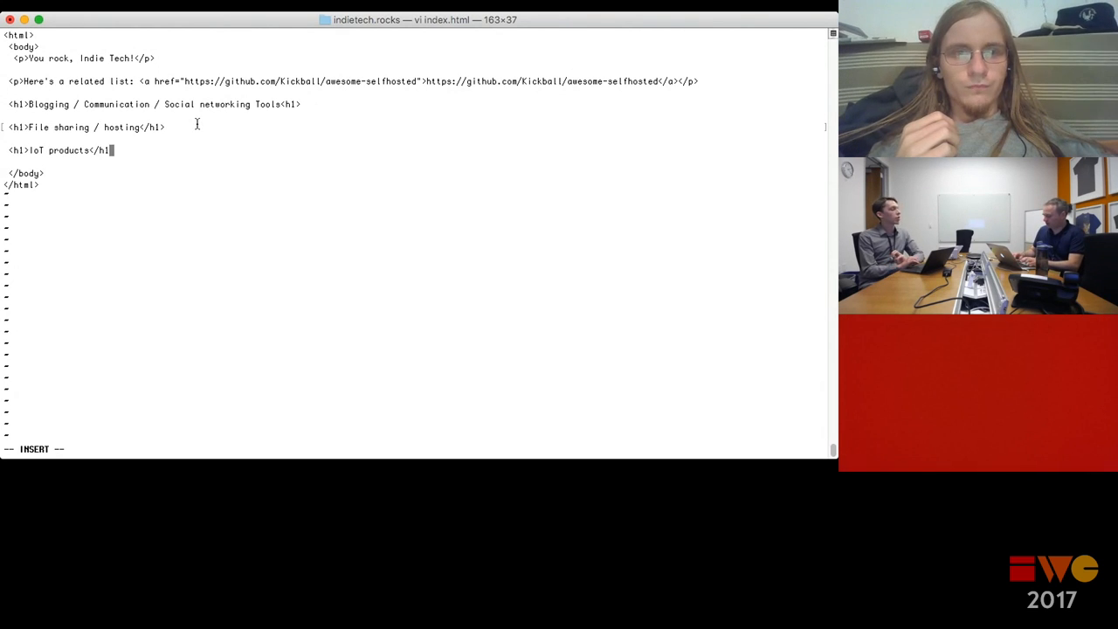
pyautogui.press('enter')
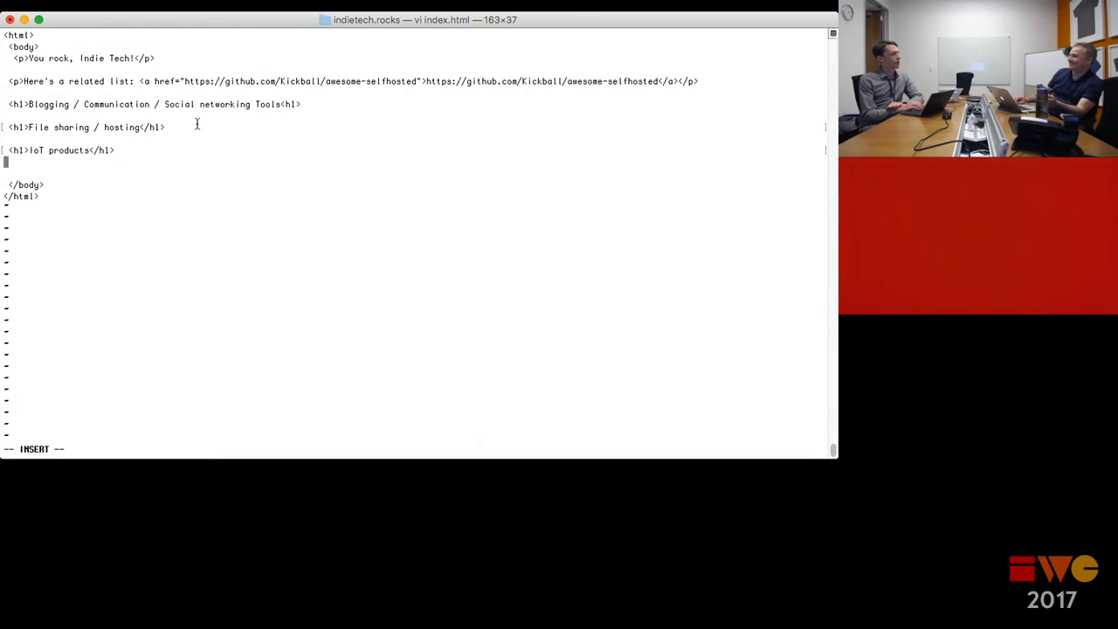
# Add another closed <h1> section heading below IoT products after a blank line.
pyautogui.press('Escape')
pyautogui.write('<h1>We ca')
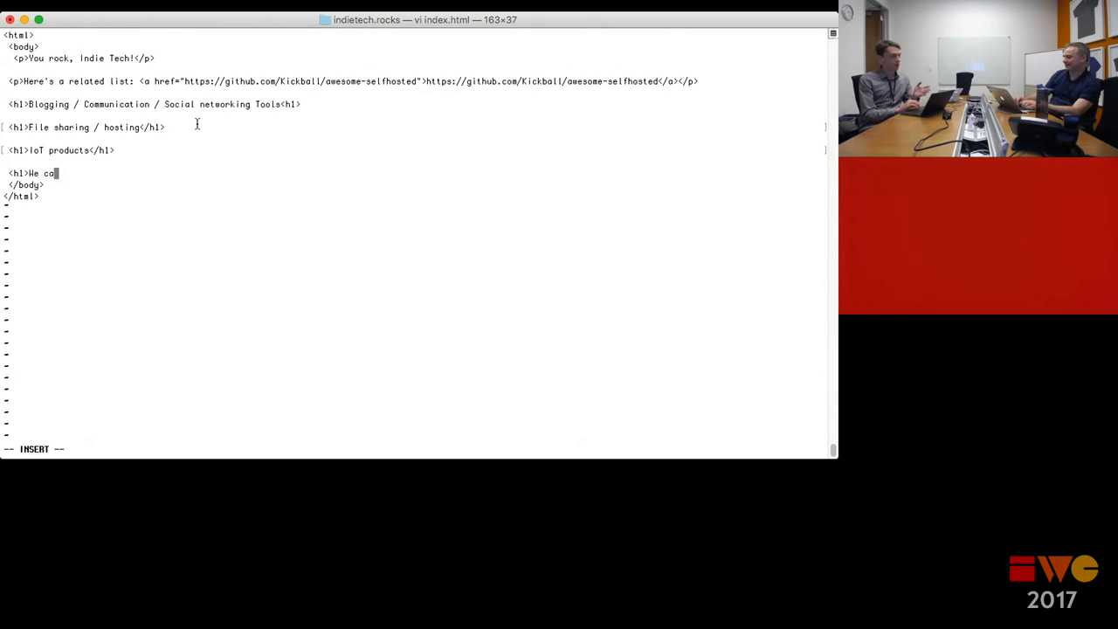
pyautogui.write('ms</h1>')
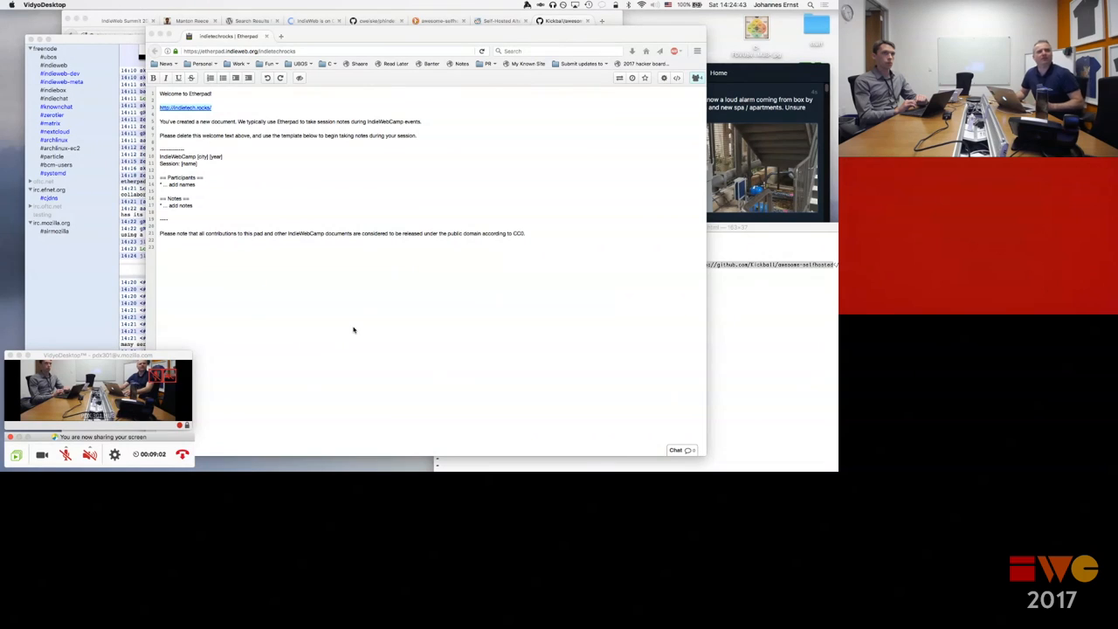
pyautogui.moveTo(381, 294)
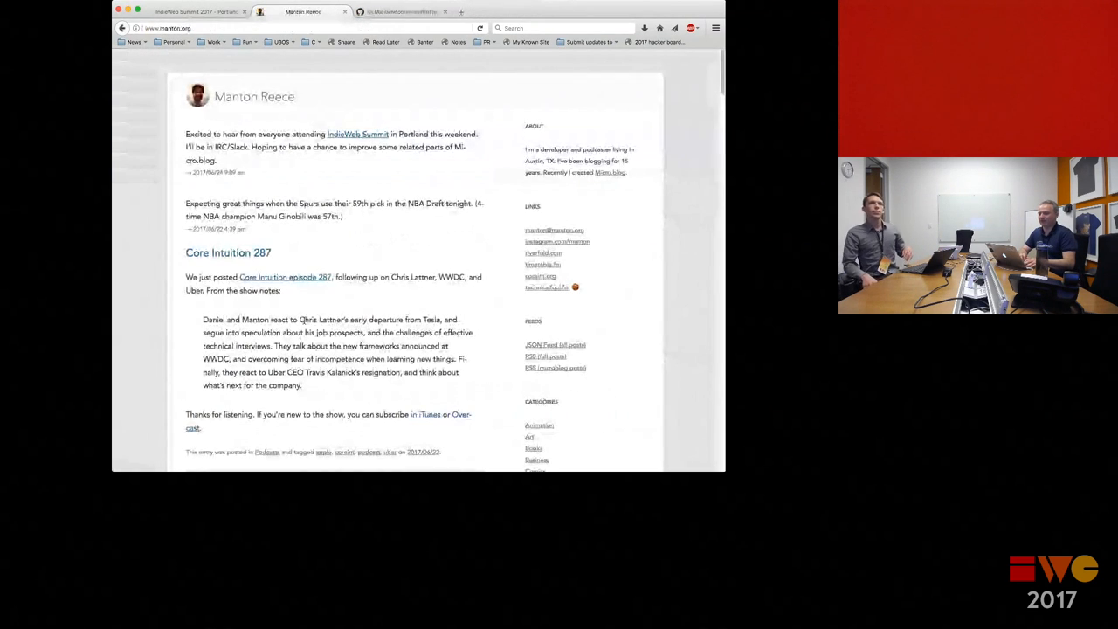
# Bring up the awesome-selfhosted README and jump to its Analytics section.
pyautogui.click(300, 11)
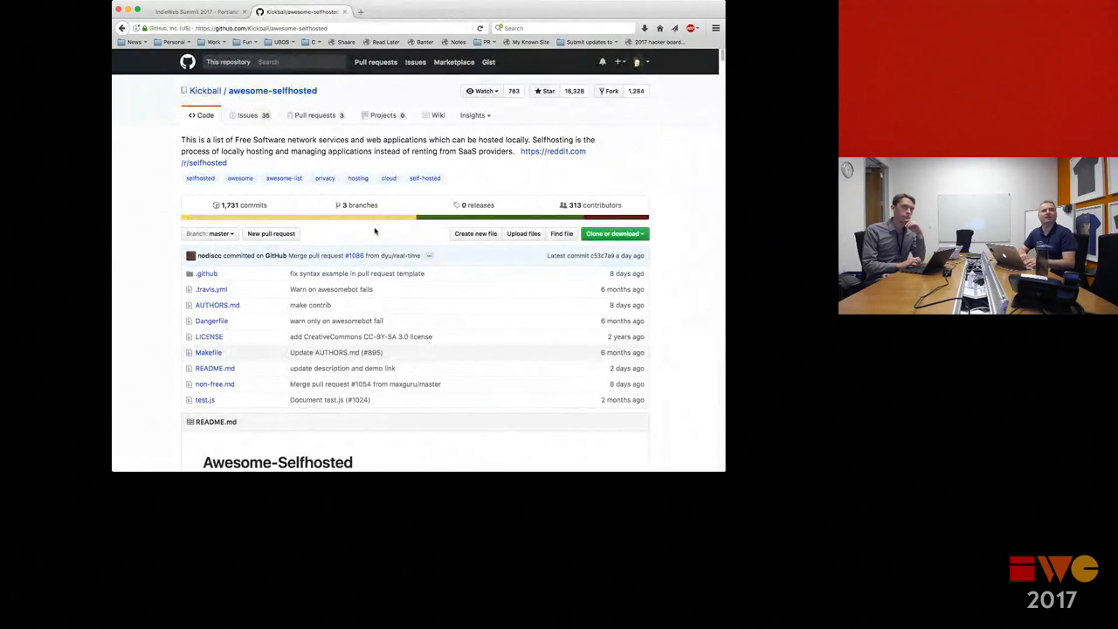
pyautogui.scroll(-3)
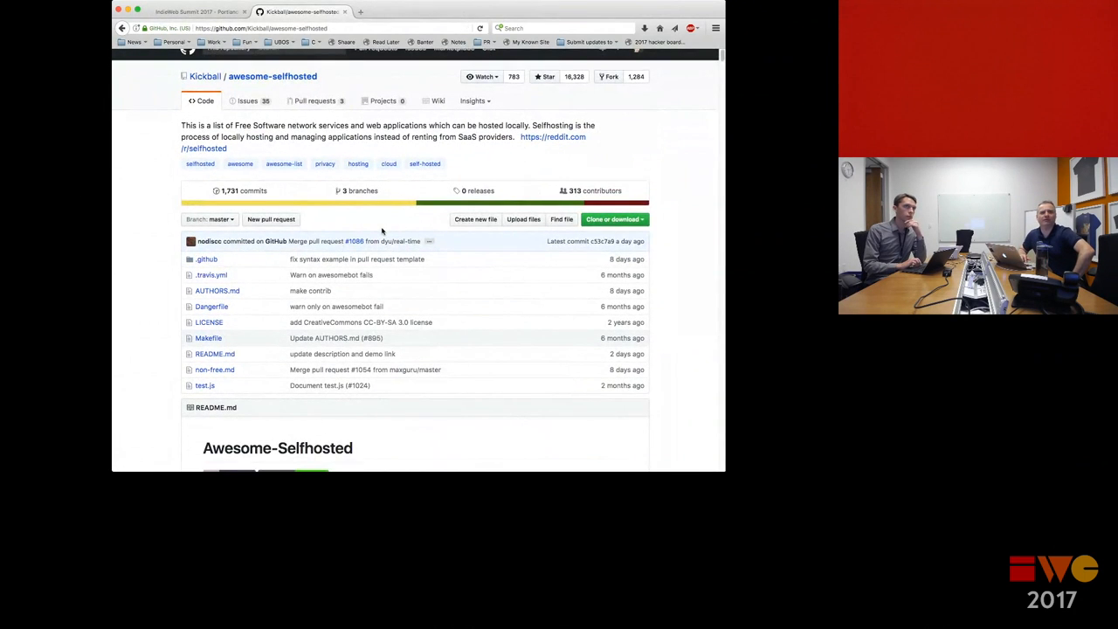
pyautogui.scroll(-3)
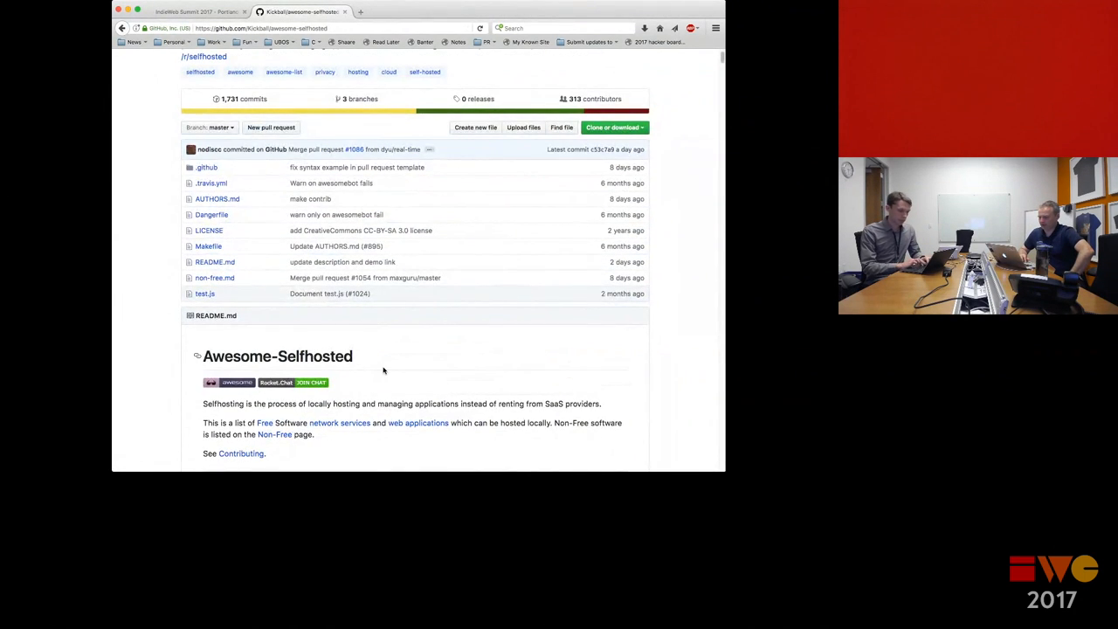
pyautogui.scroll(-3)
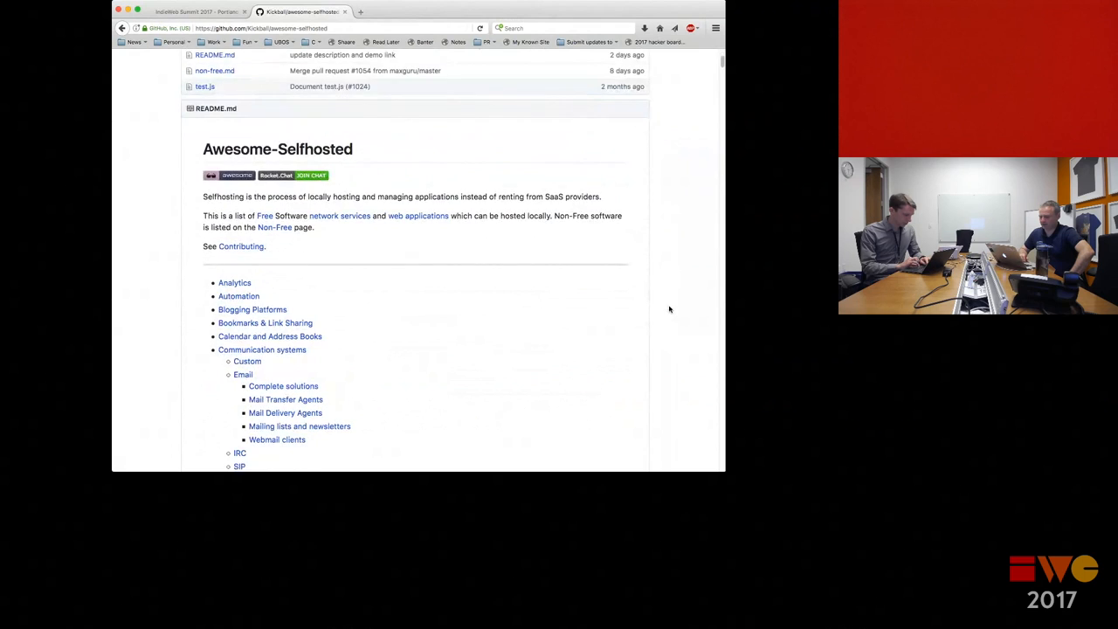
pyautogui.scroll(-3)
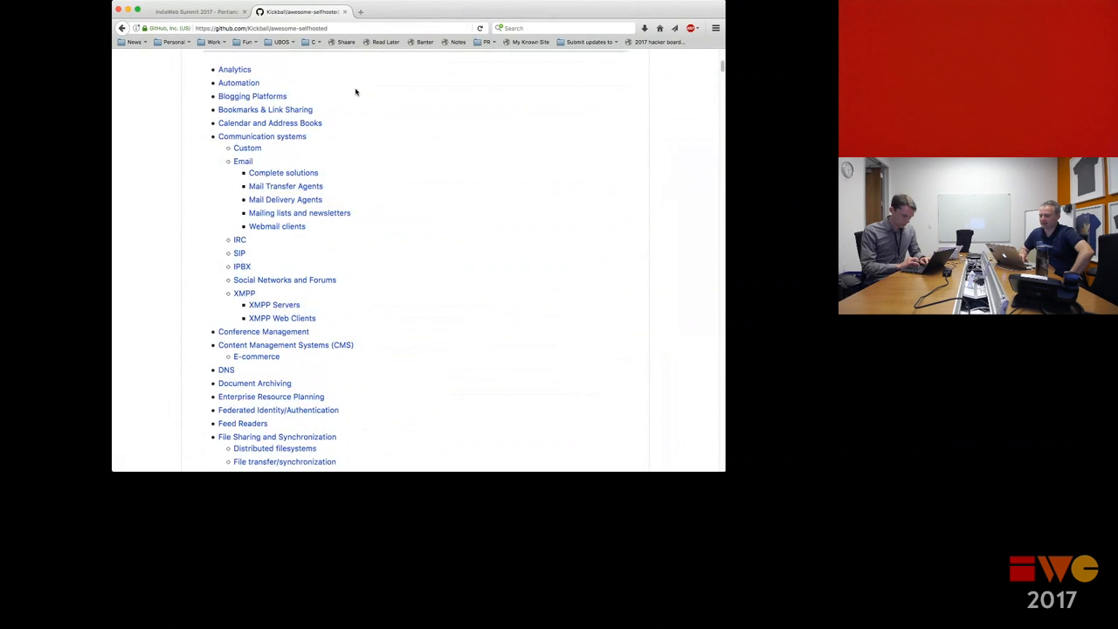
pyautogui.click(234, 70)
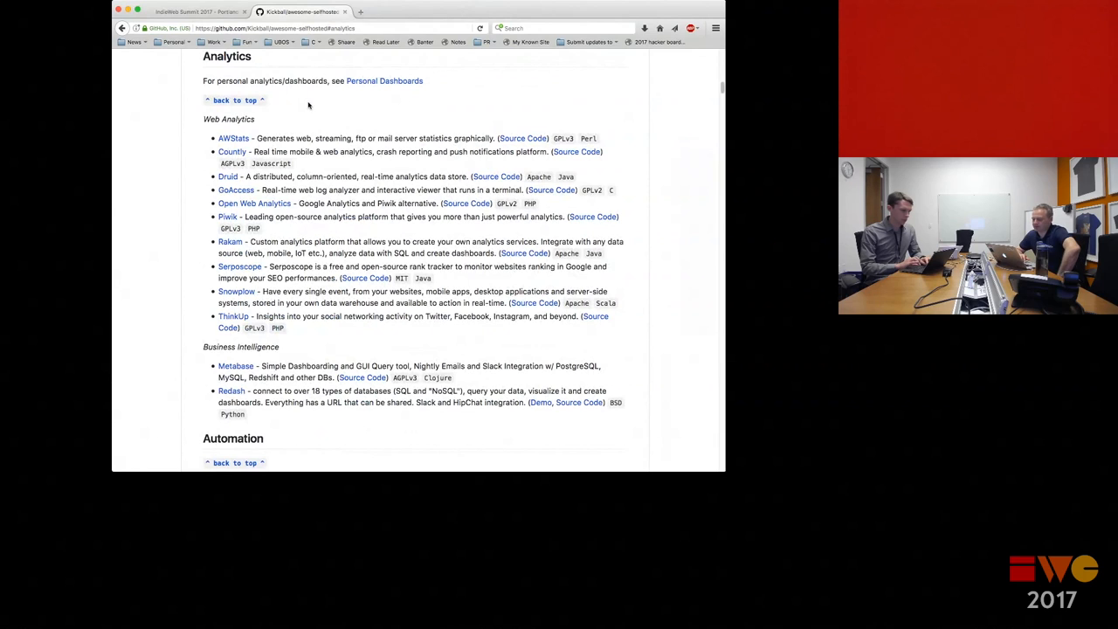
pyautogui.moveTo(234, 317)
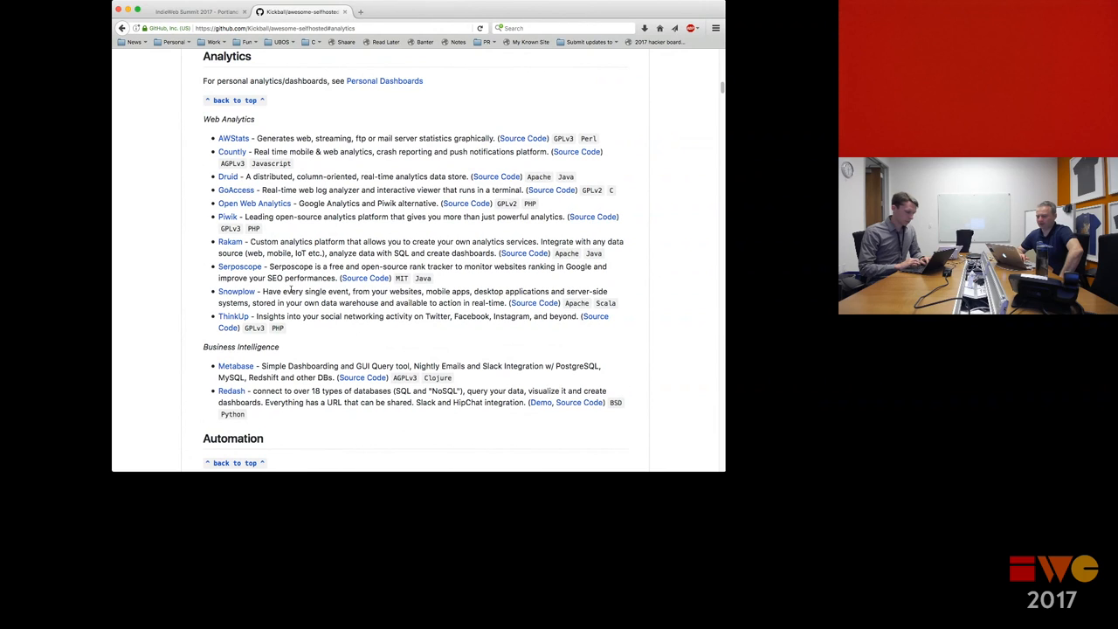
# Scroll the awesome-selfhosted list from Polls and Events down to Money, Budgeting and Management.
pyautogui.scroll(-3)
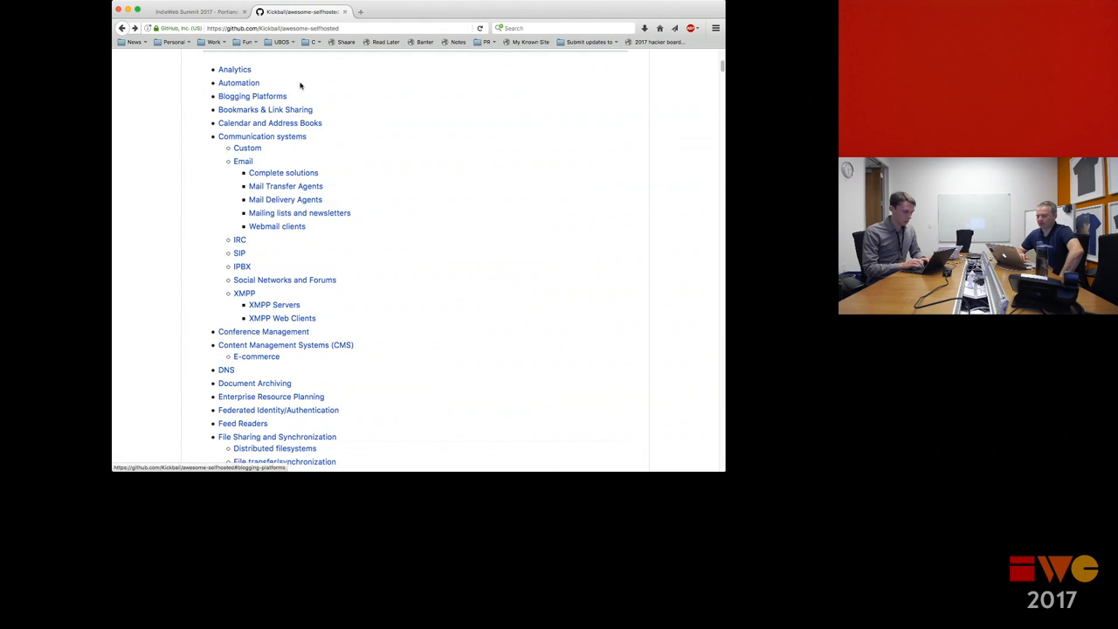
pyautogui.moveTo(328, 108)
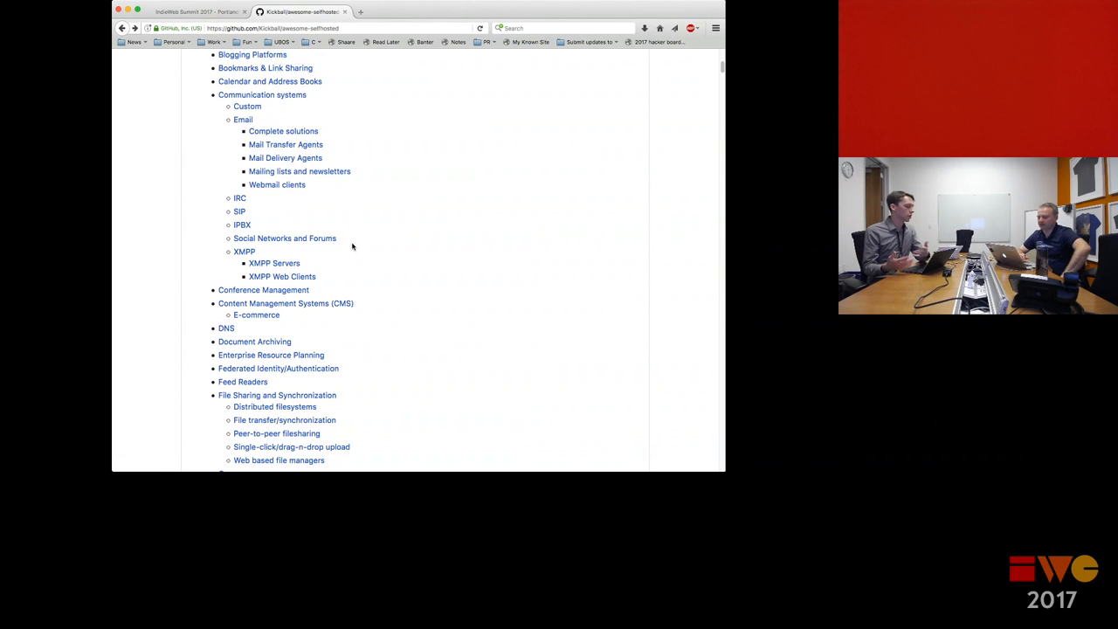
pyautogui.scroll(-3)
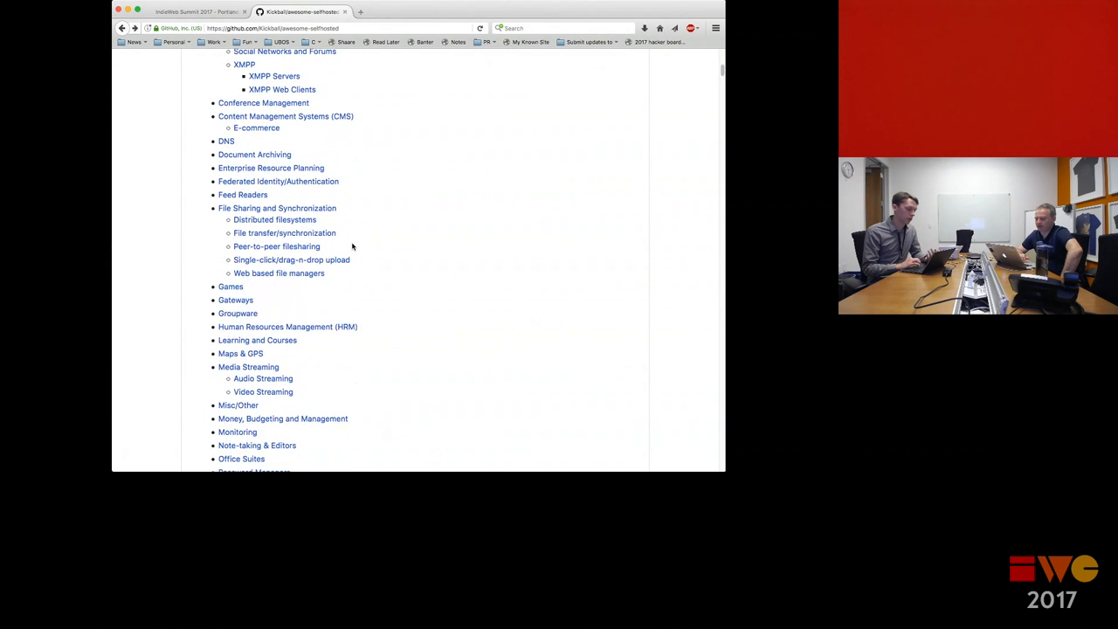
pyautogui.scroll(-3)
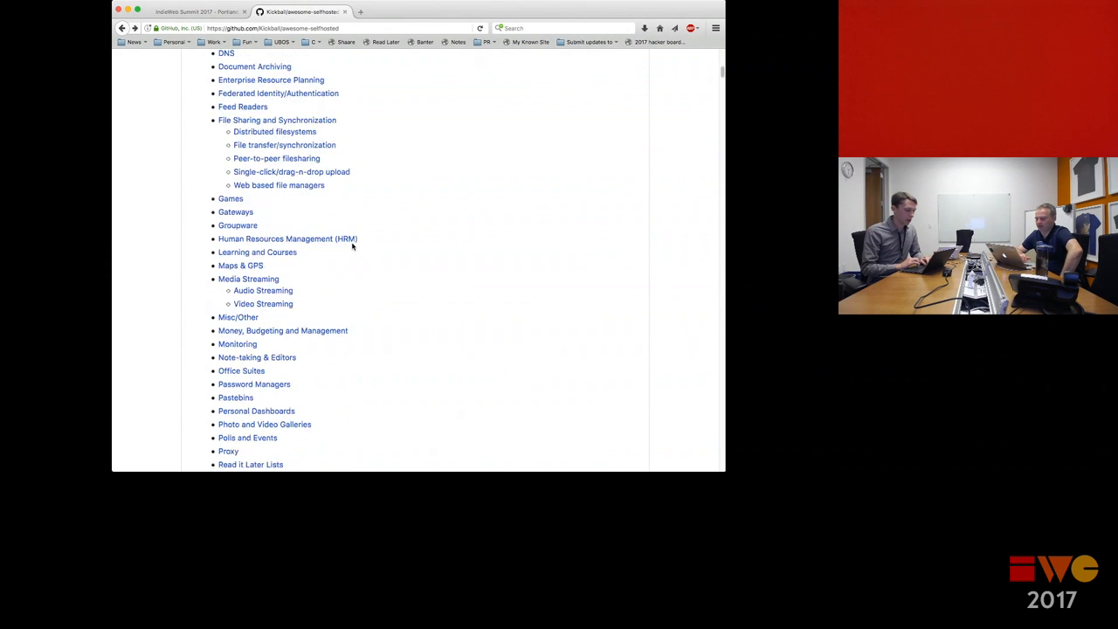
pyautogui.scroll(-3)
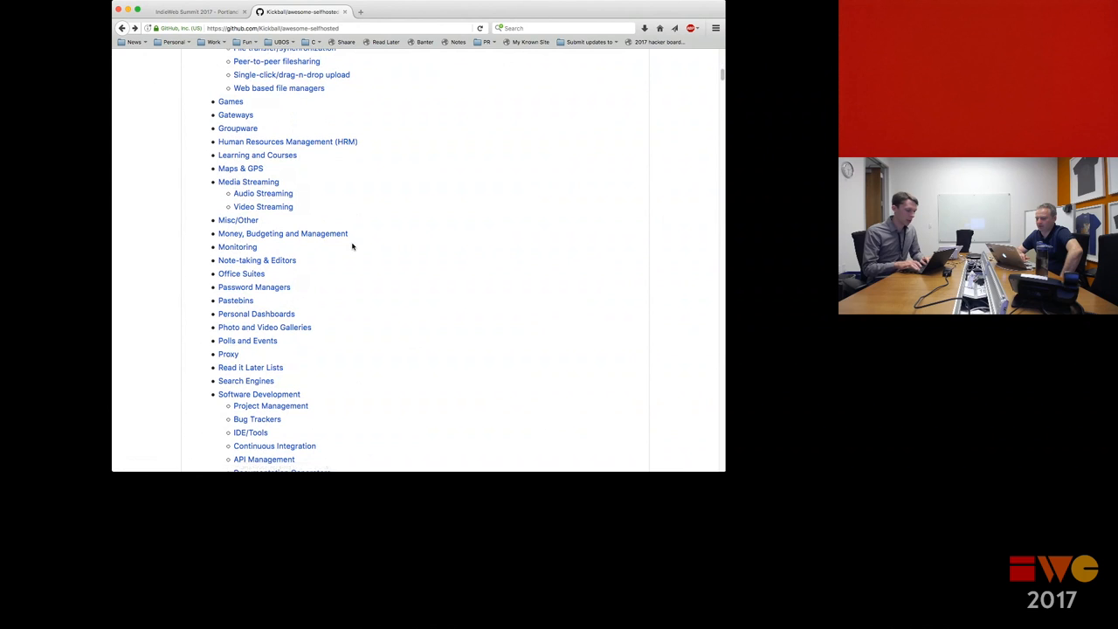
pyautogui.scroll(-3)
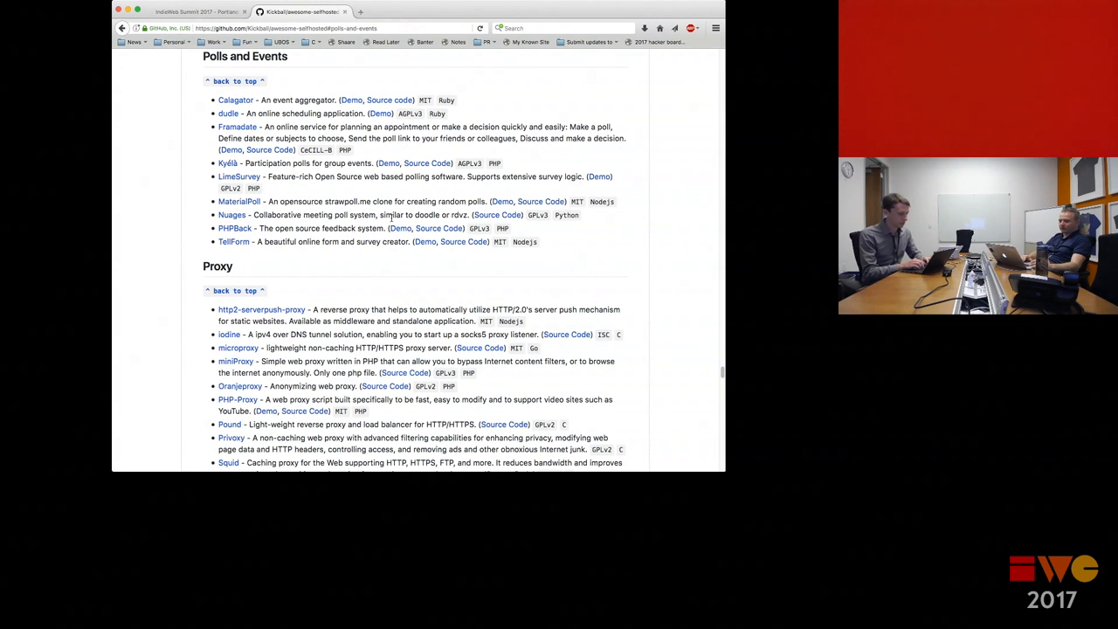
pyautogui.scroll(-3)
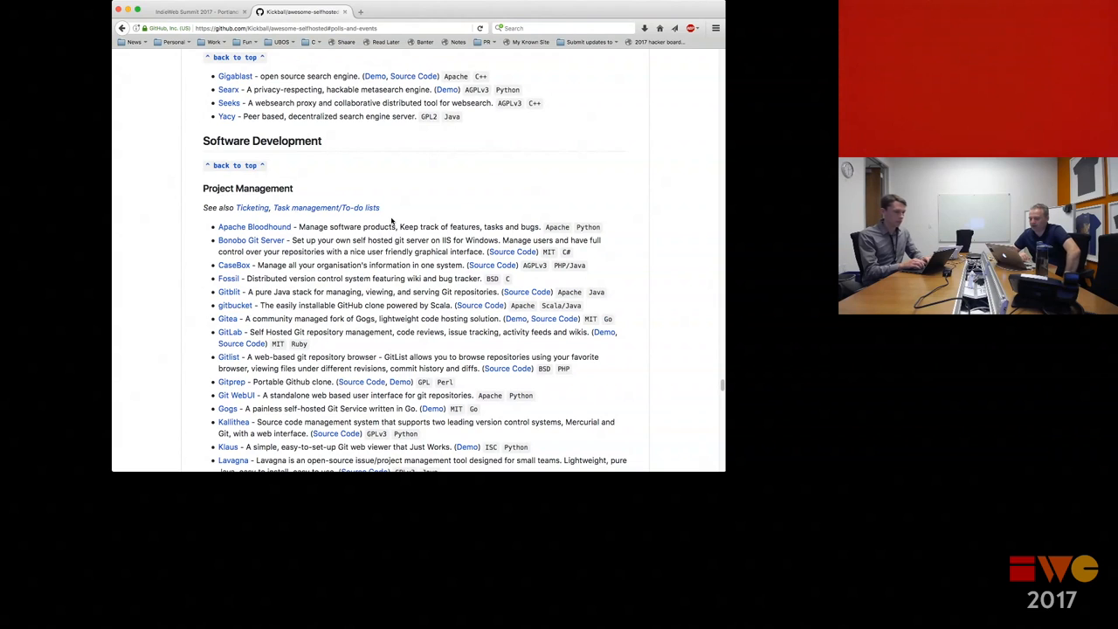
pyautogui.scroll(-3)
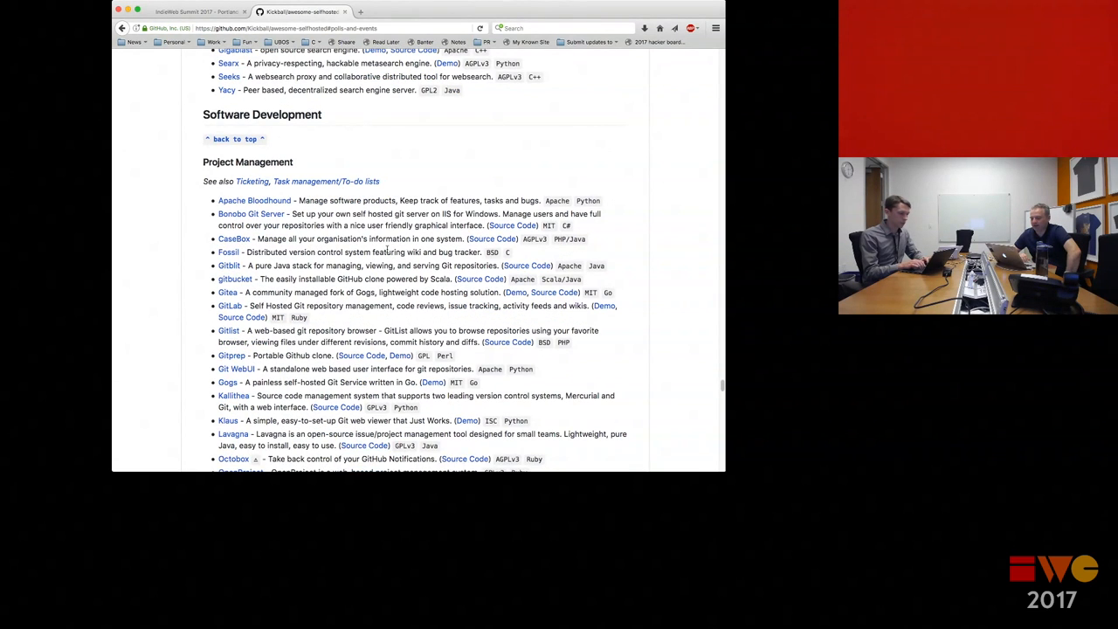
pyautogui.scroll(-3)
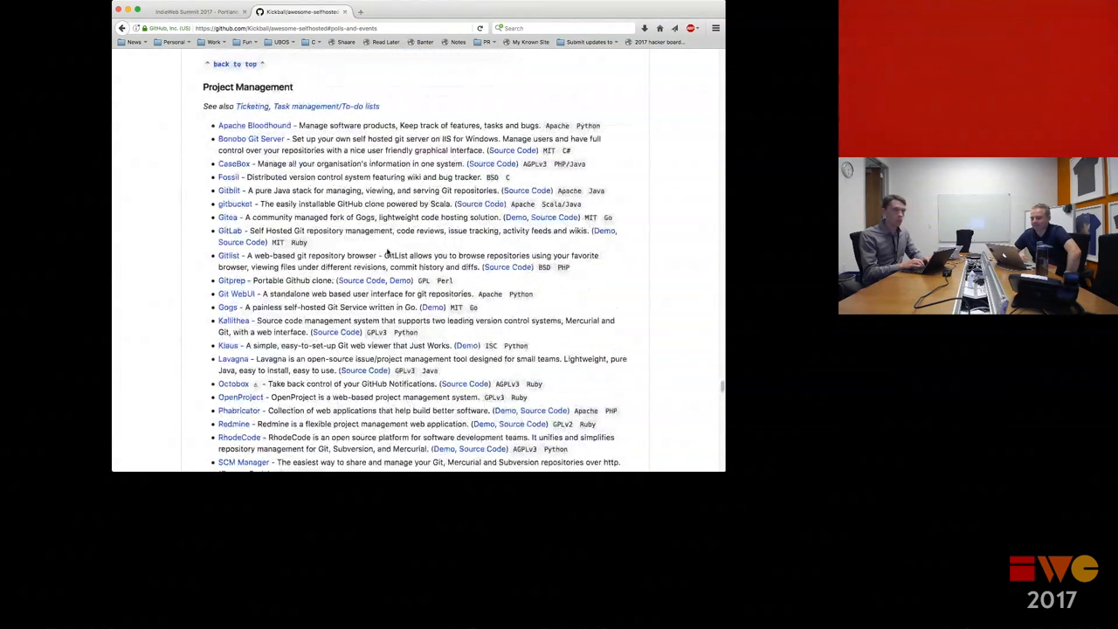
pyautogui.scroll(-3)
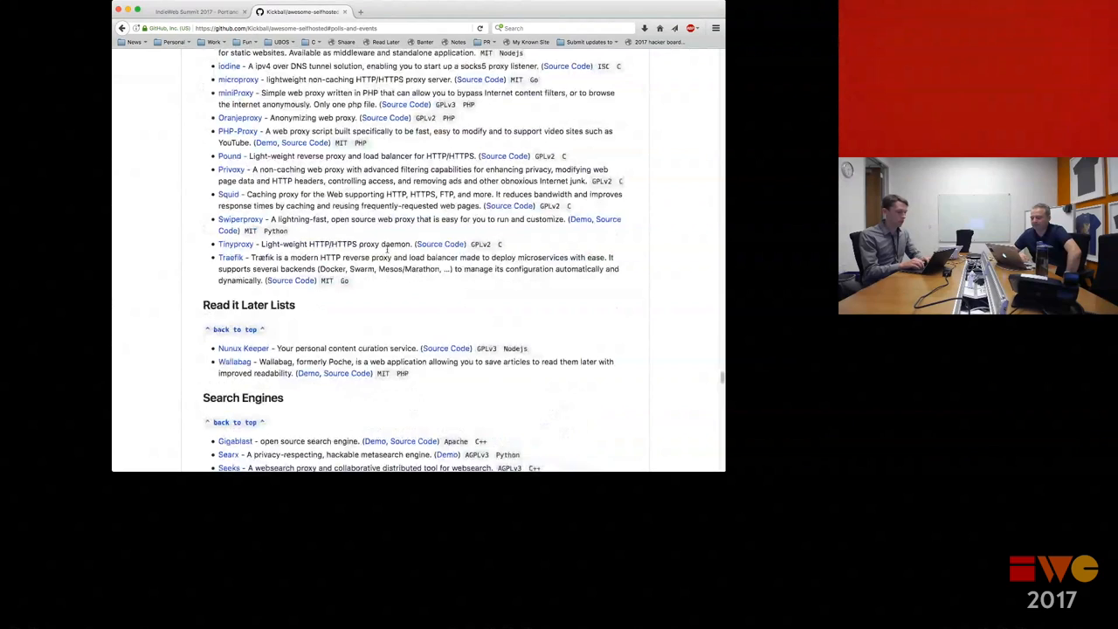
pyautogui.scroll(-3)
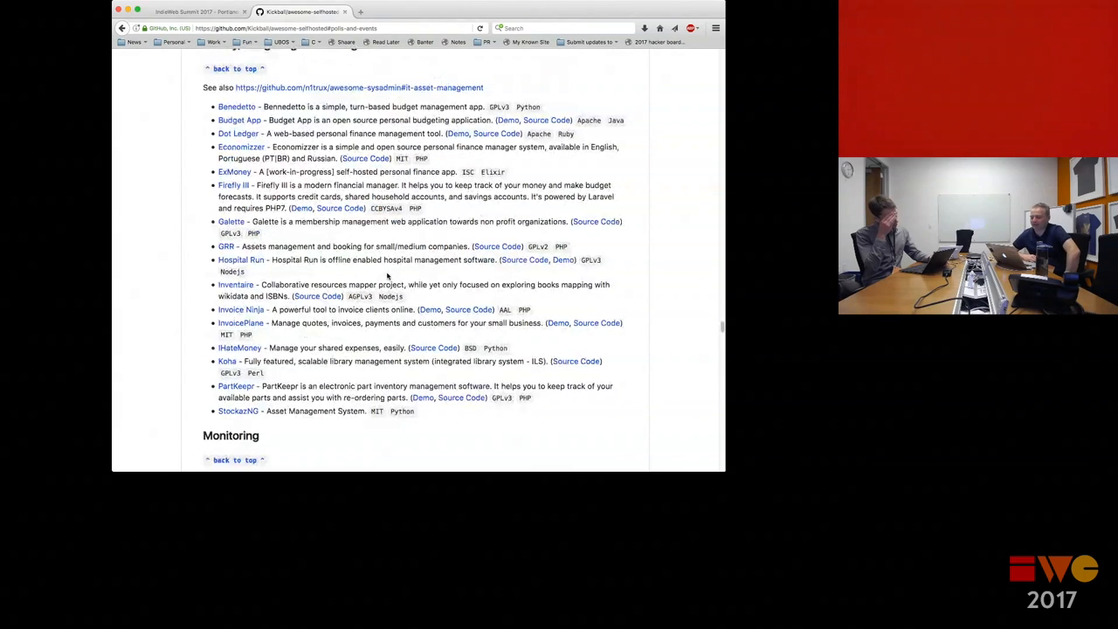
pyautogui.scroll(-3)
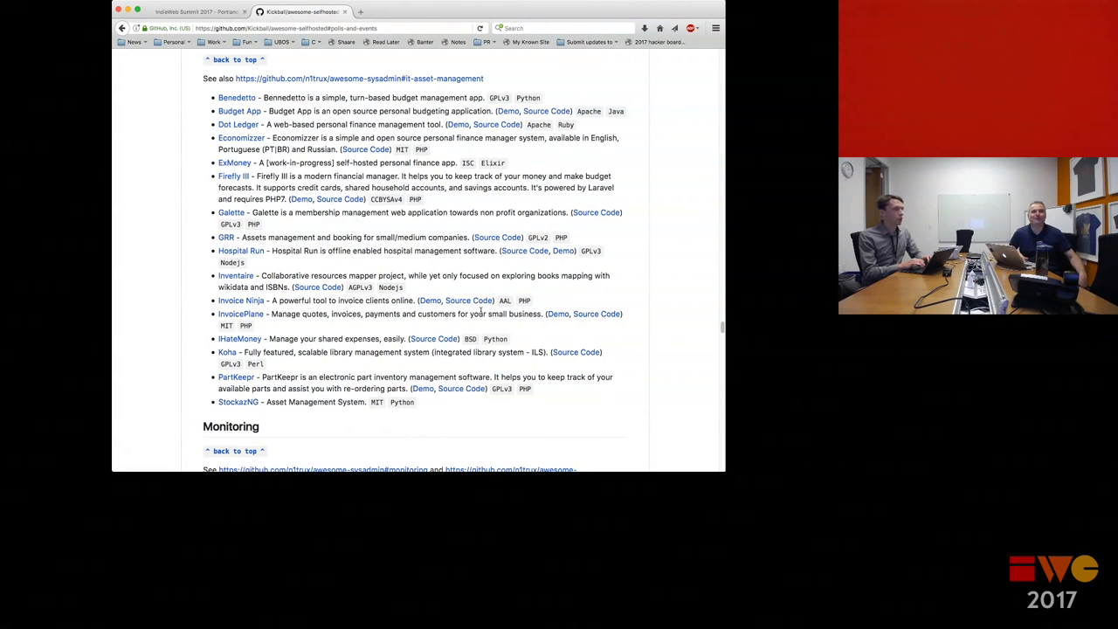
pyautogui.moveTo(206, 393)
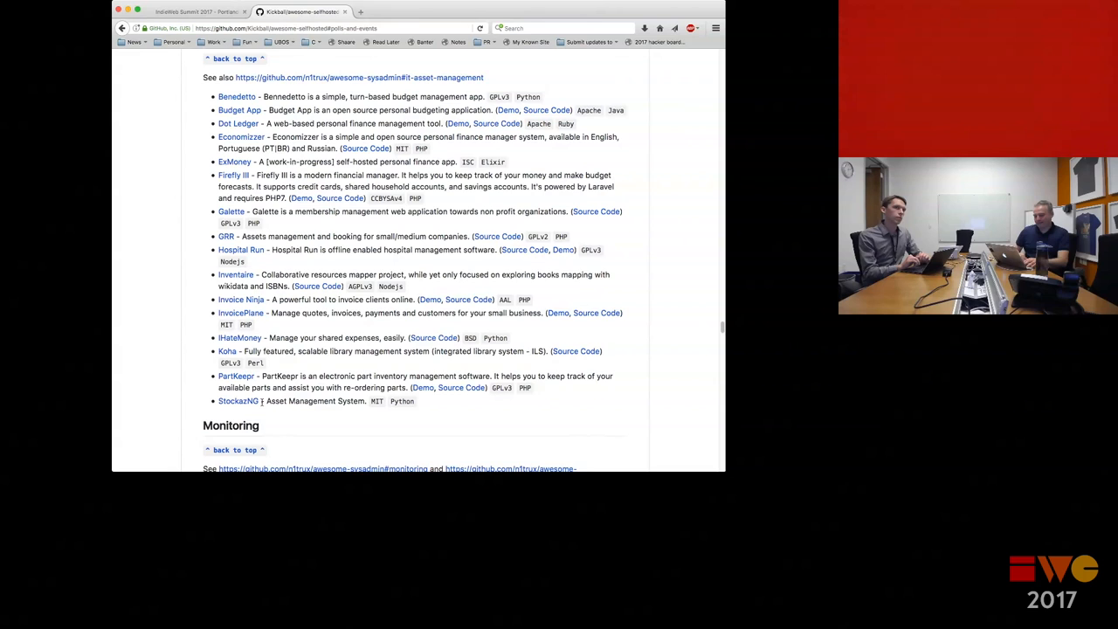
# Scroll past Note-taking, Office Suites and Password Managers back to the Analytics heading.
pyautogui.scroll(-3)
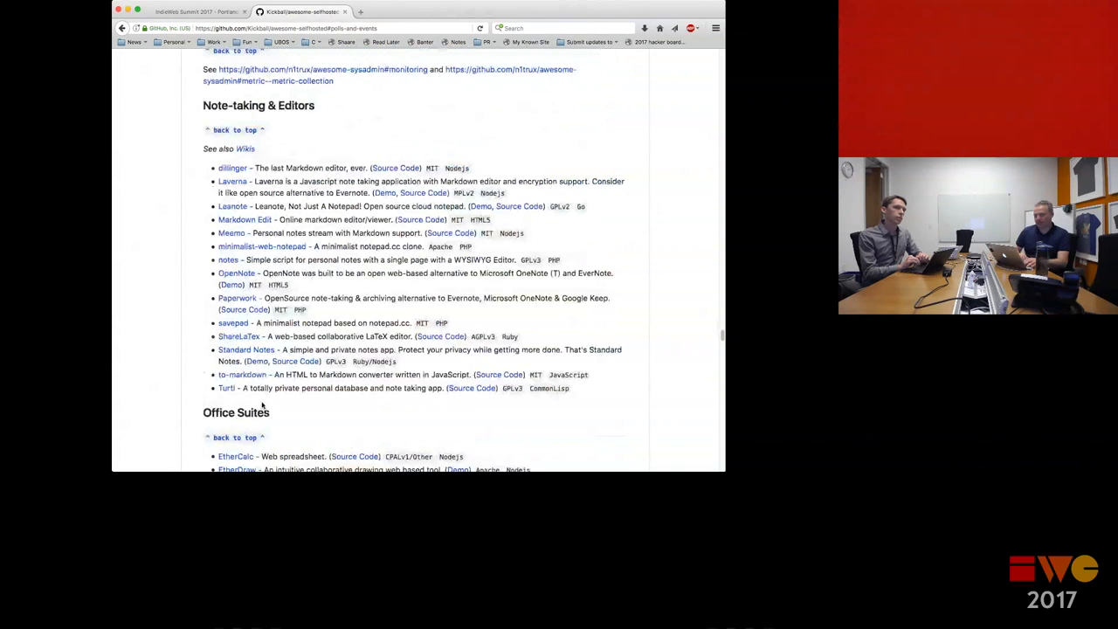
pyautogui.scroll(-3)
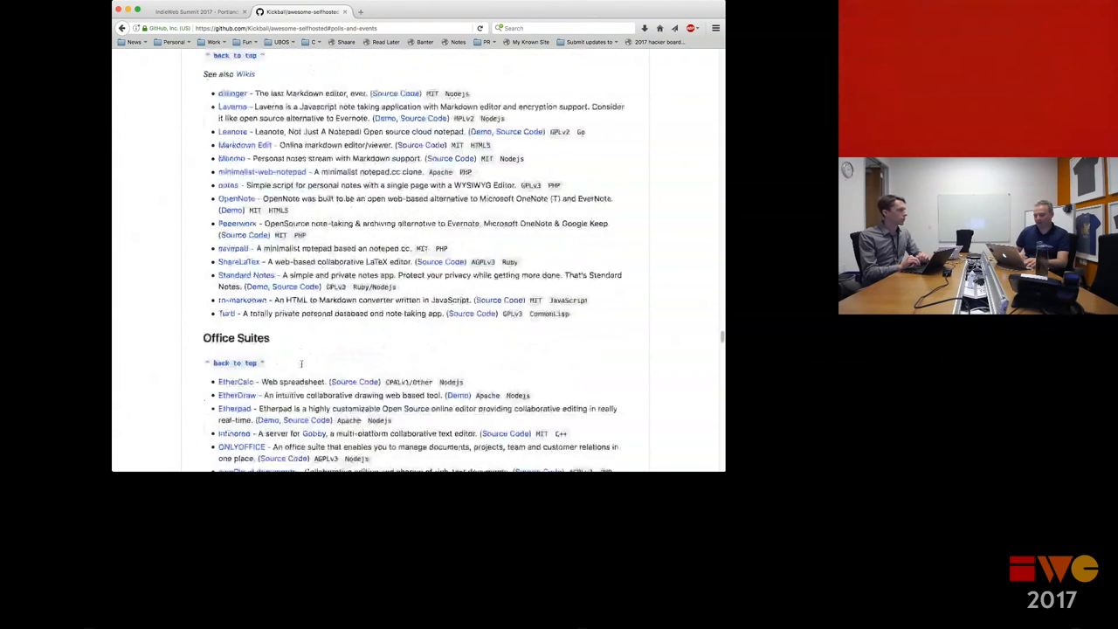
pyautogui.scroll(-3)
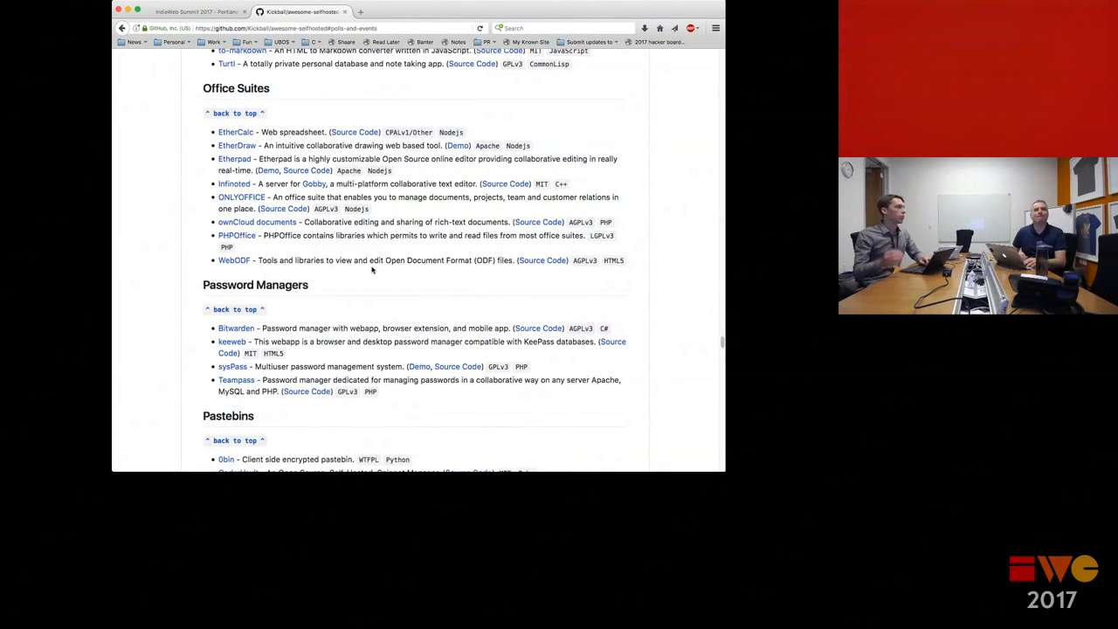
pyautogui.scroll(-3)
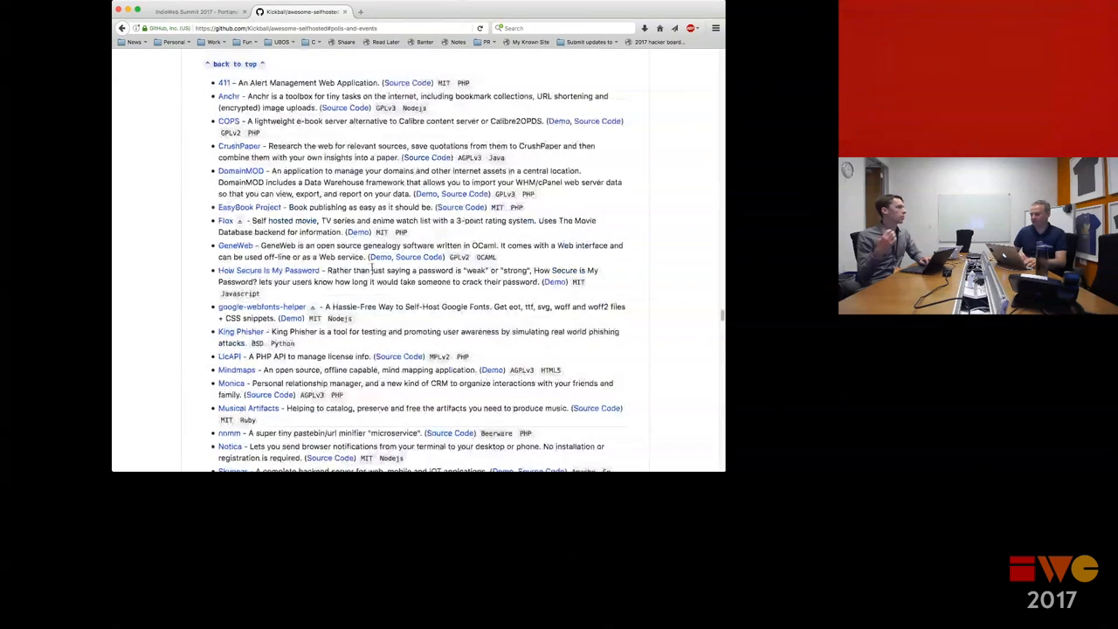
pyautogui.scroll(-3)
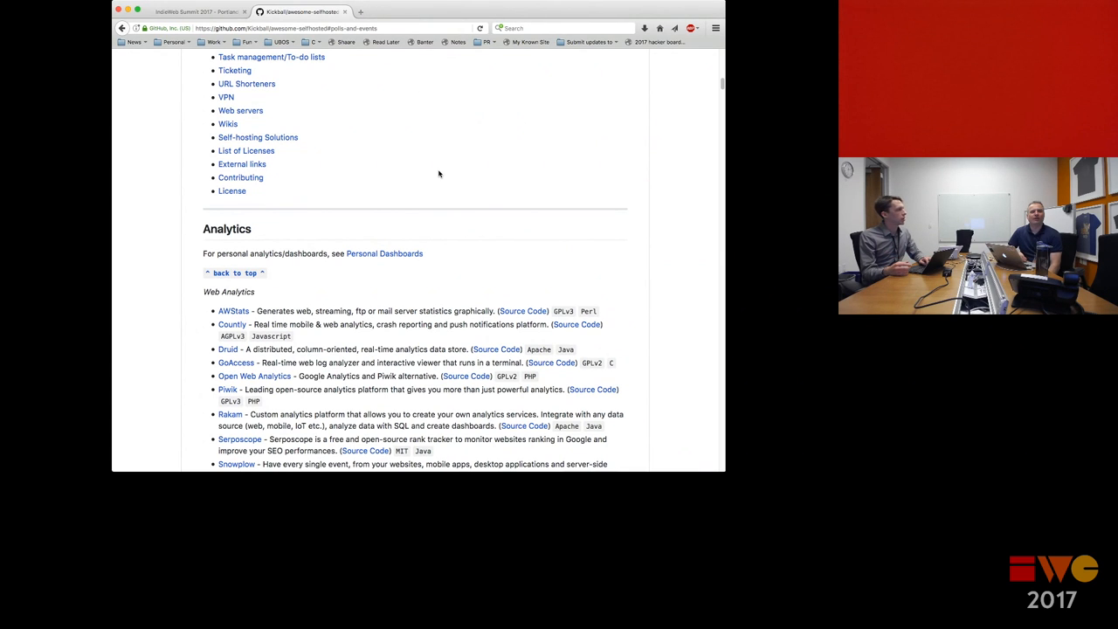
pyautogui.scroll(-3)
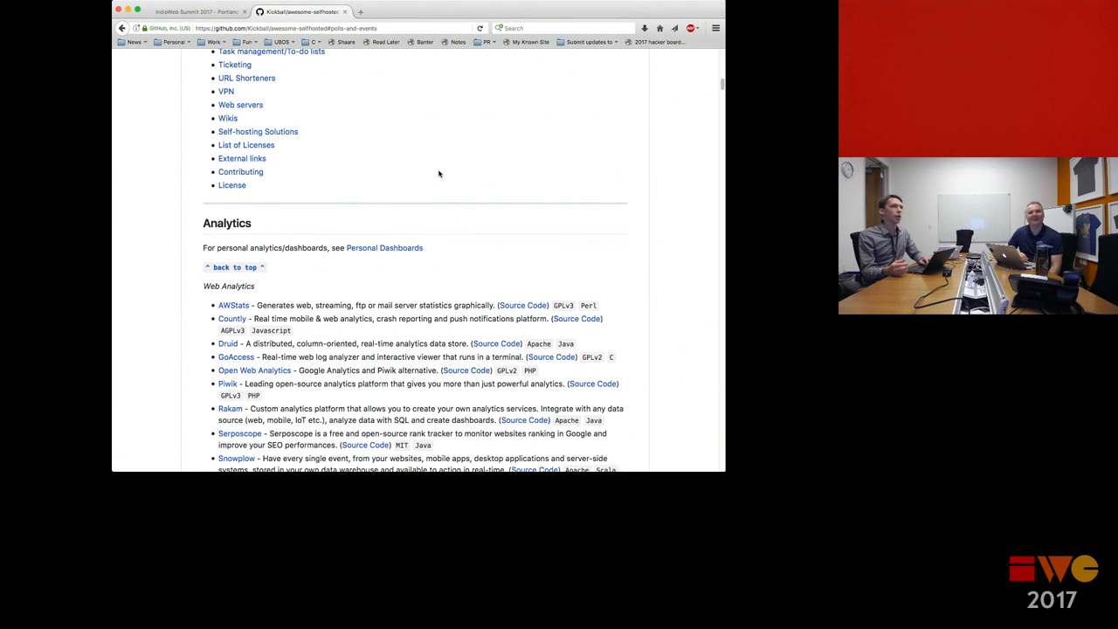
pyautogui.scroll(-3)
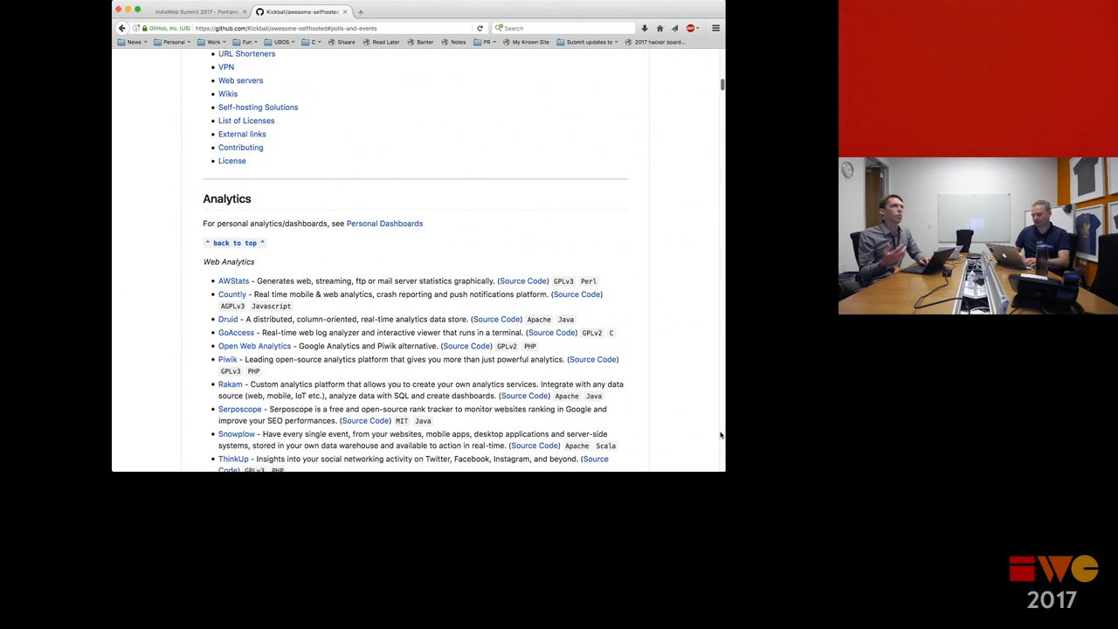
pyautogui.moveTo(404, 248)
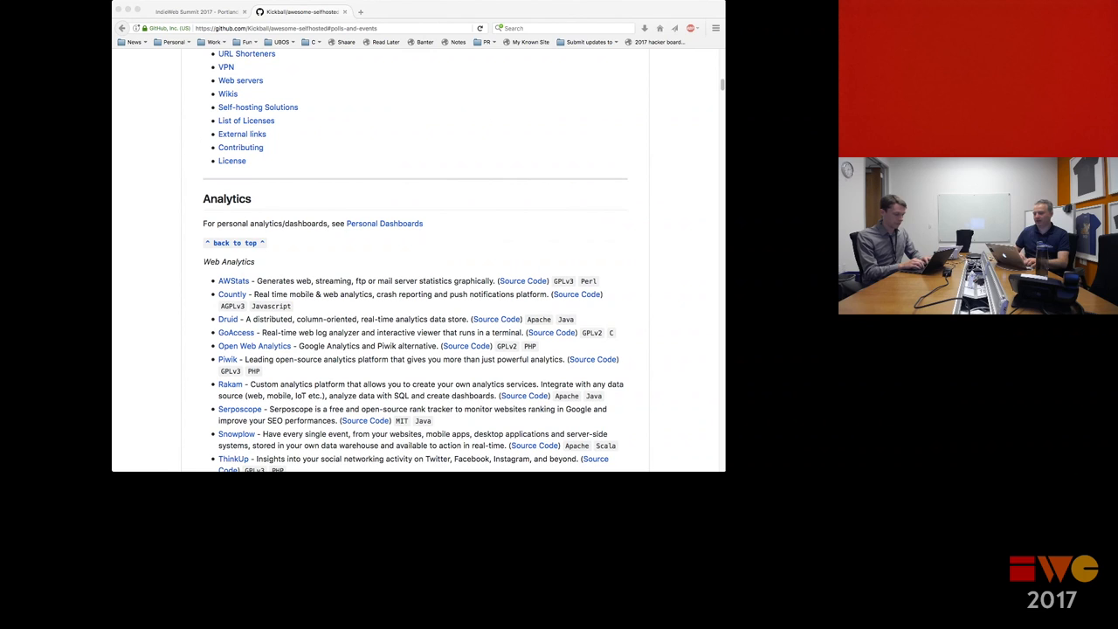
pyautogui.moveTo(444, 71)
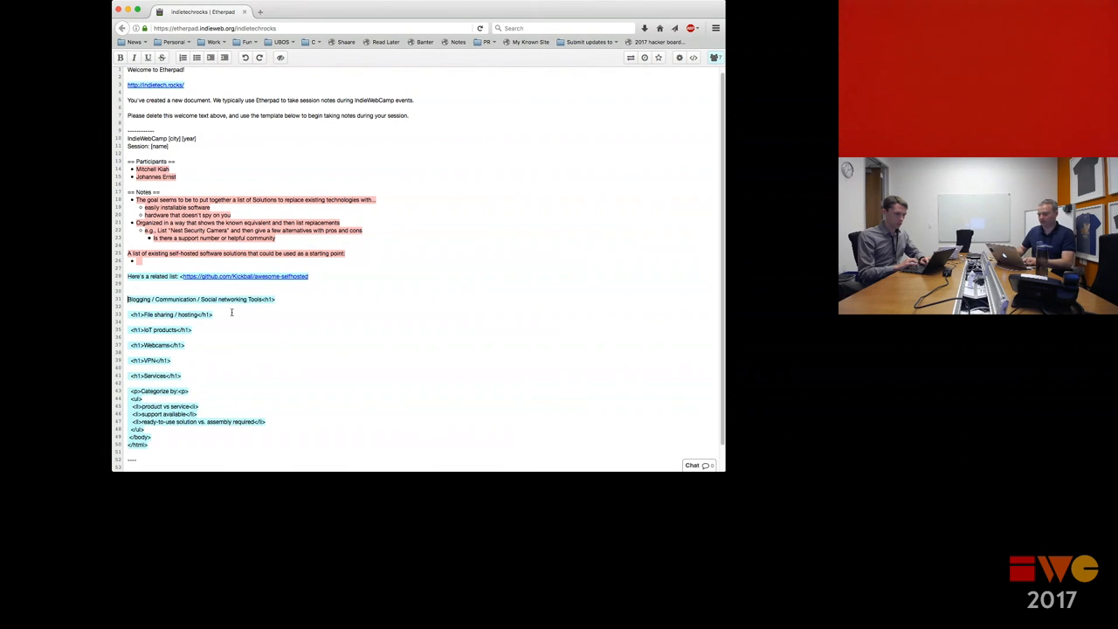
# Start typing the categories heading in the session pad.
pyautogui.write('Cate')
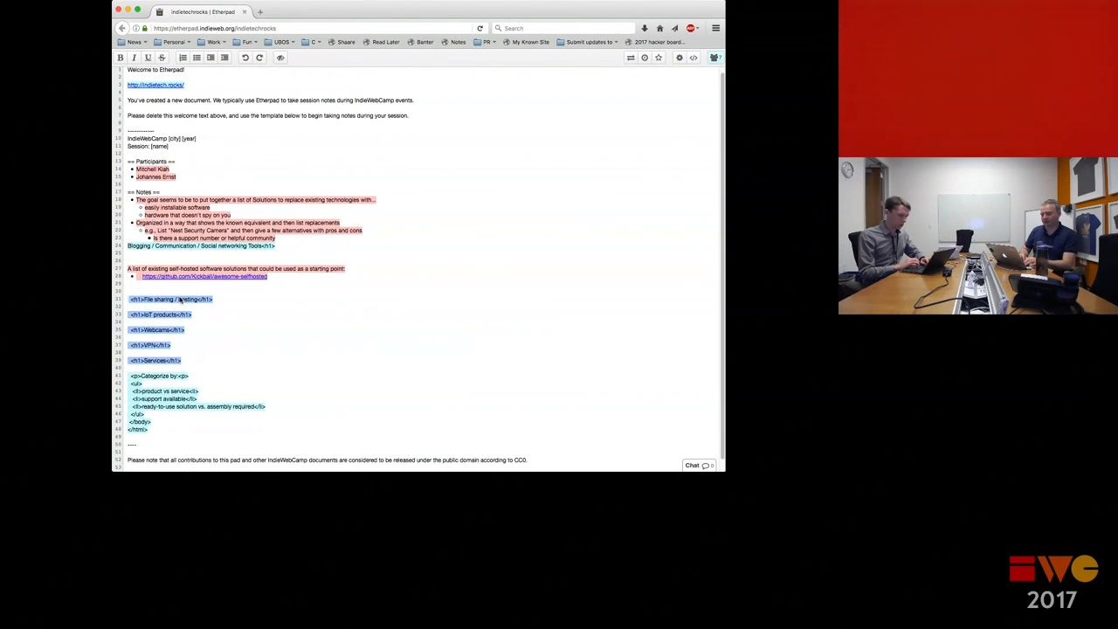
# Delete the <h1>, <p>, <ul> and <li> tags so the category lines read as plain text.
pyautogui.press('Backspace')
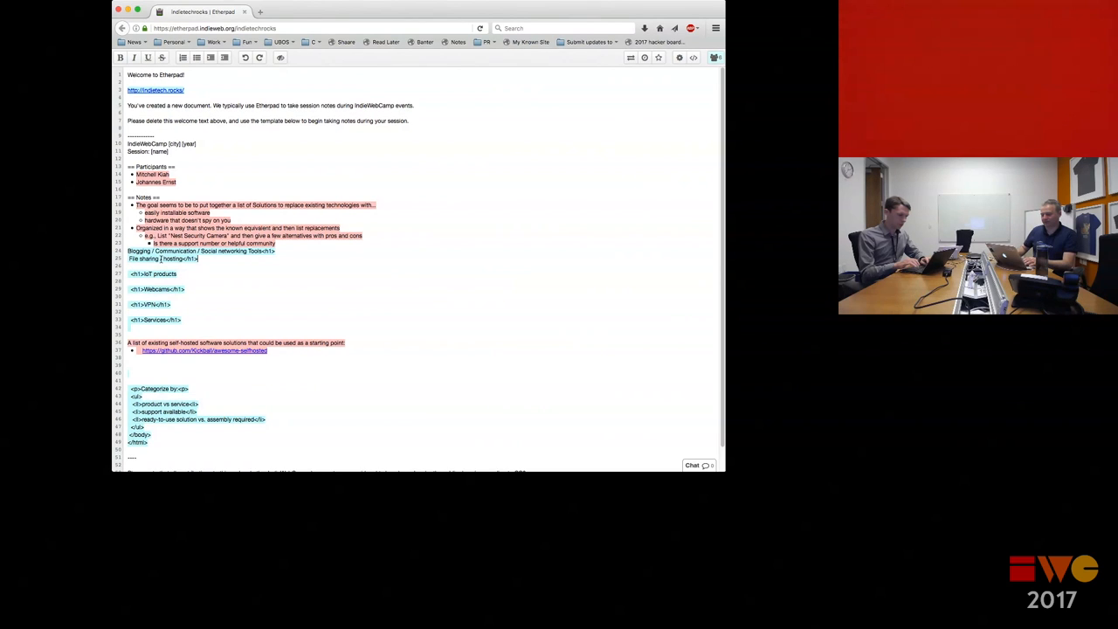
pyautogui.press('backspace')
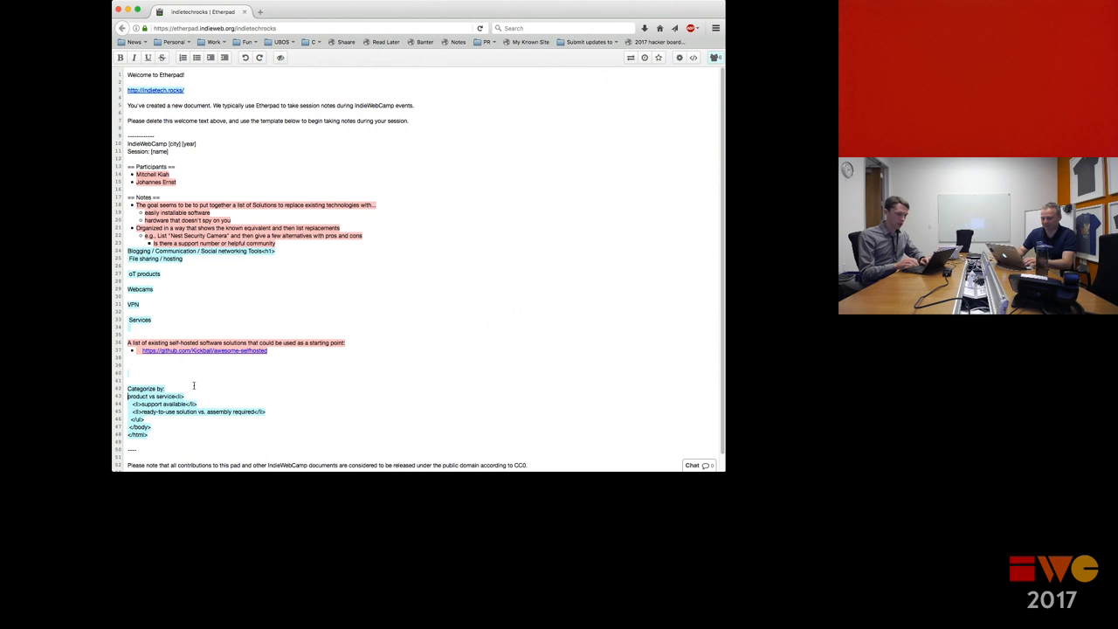
# Mark the categorize-by lines with asterisks and strip the leftover HTML tag text.
pyautogui.write('*')
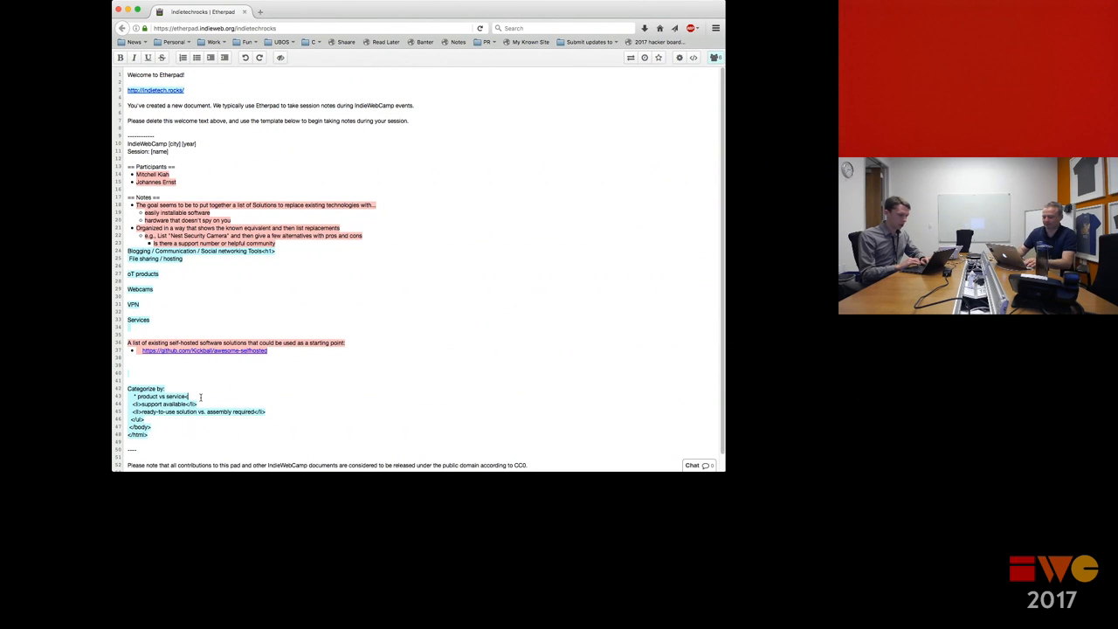
pyautogui.press('backspace')
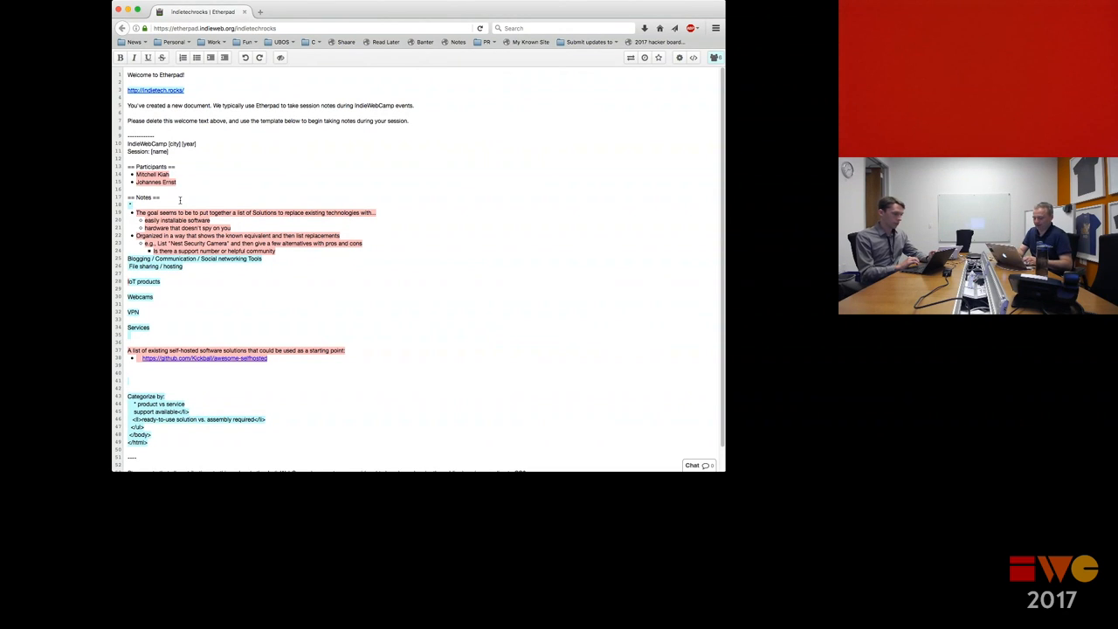
# Add a Notes point 'Incorporate the following values' with sub-points 'I control my data' and 'I can have backups'.
pyautogui.write('incop')
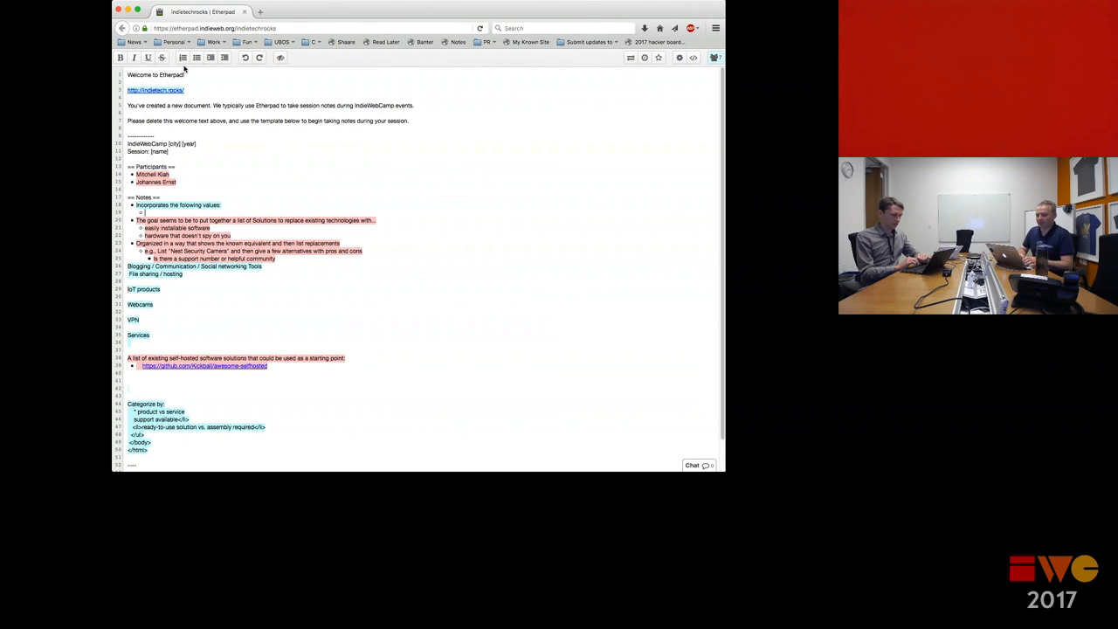
pyautogui.write('0.1')
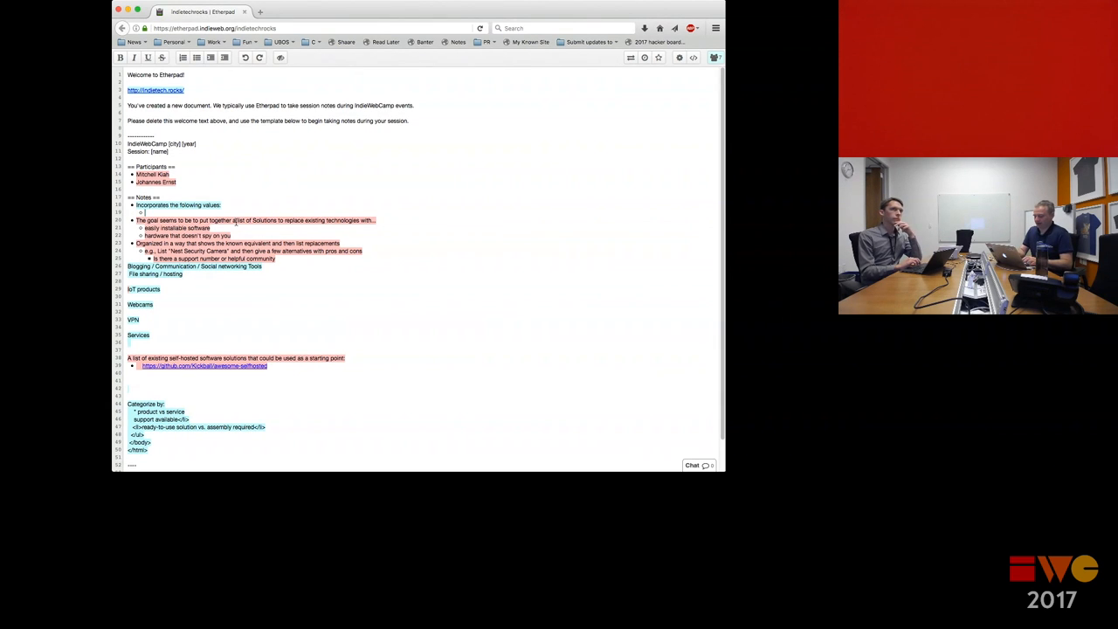
pyautogui.write('I control my data')
pyautogui.write('I have options')
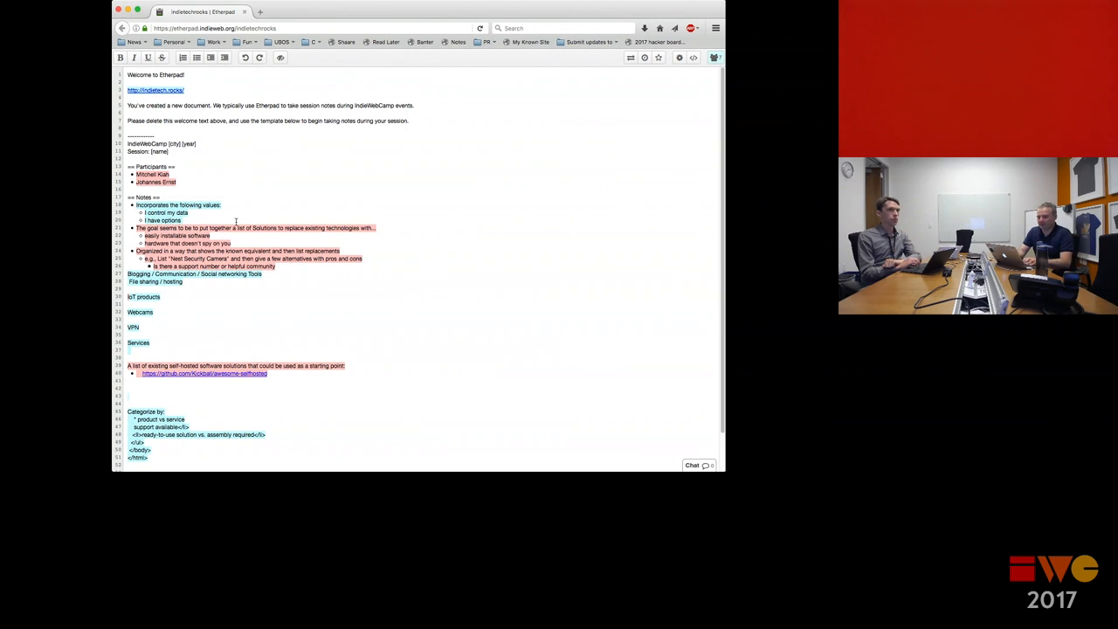
pyautogui.write('I can leave the service without losing too mu')
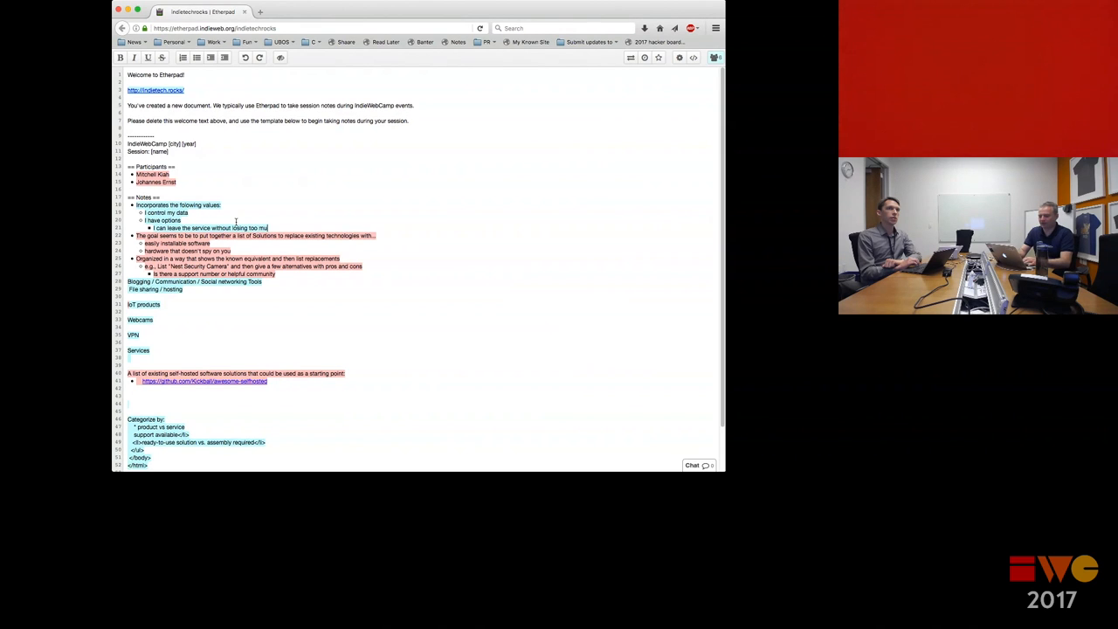
# Extend the values list with 'I can fork' and 'Nothing happens behind my back unnoticed'.
pyautogui.write('I can to')
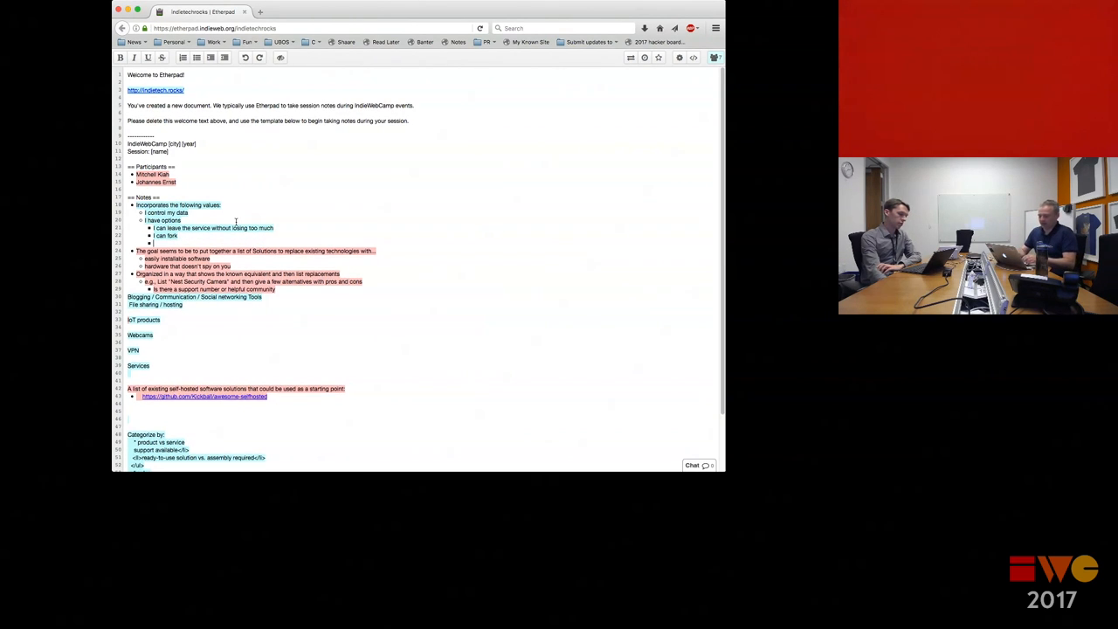
pyautogui.write('Nothing')
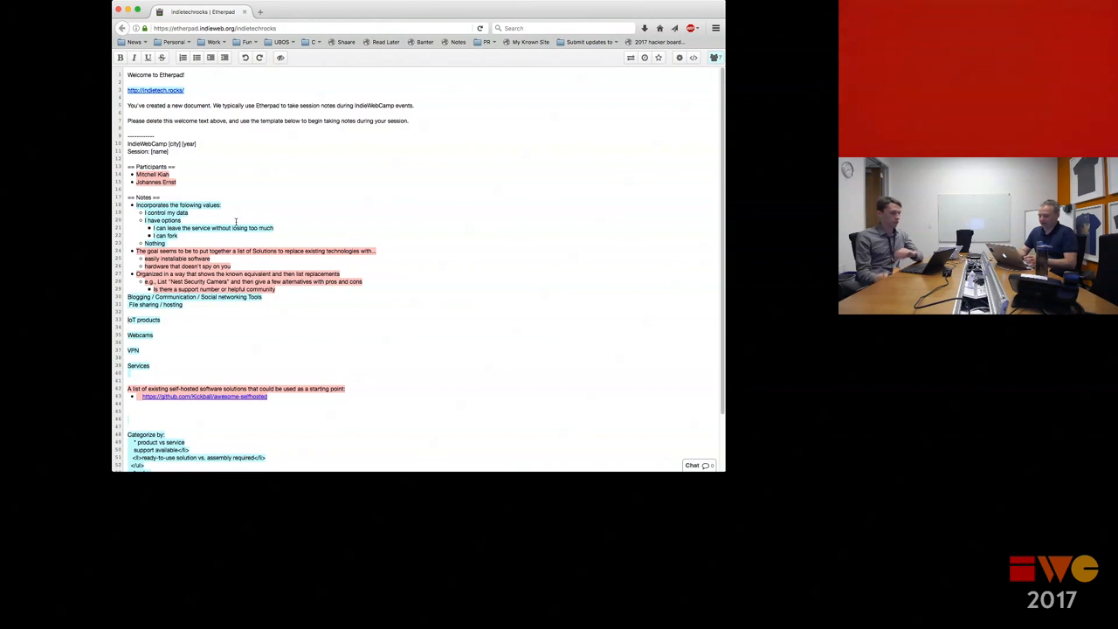
pyautogui.write('happens')
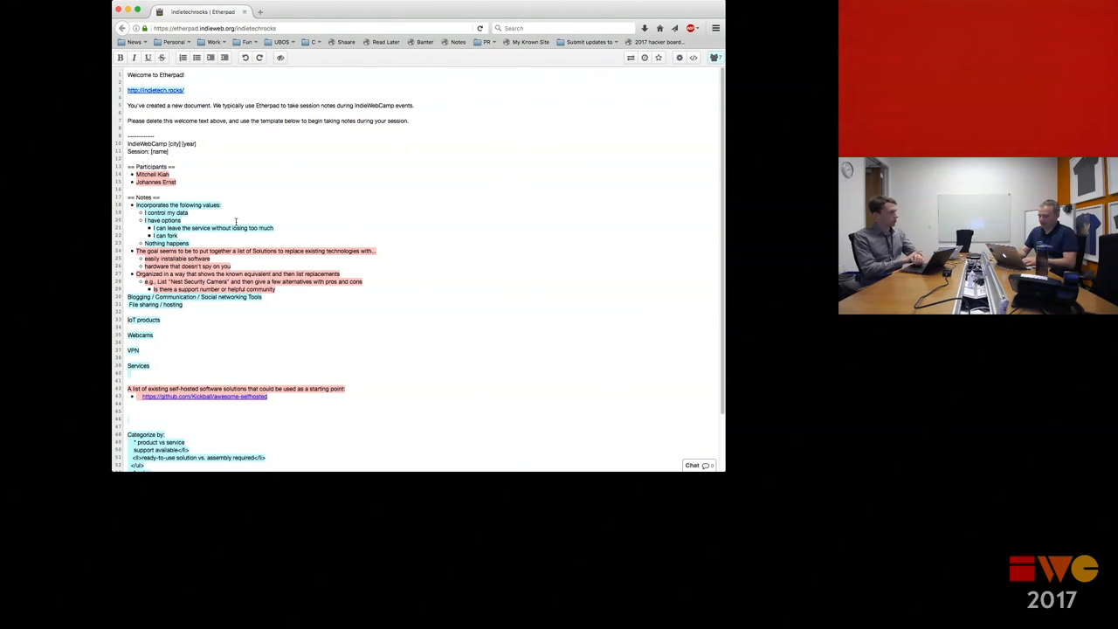
pyautogui.write("behind my back that I don't know about and cannot prevent")
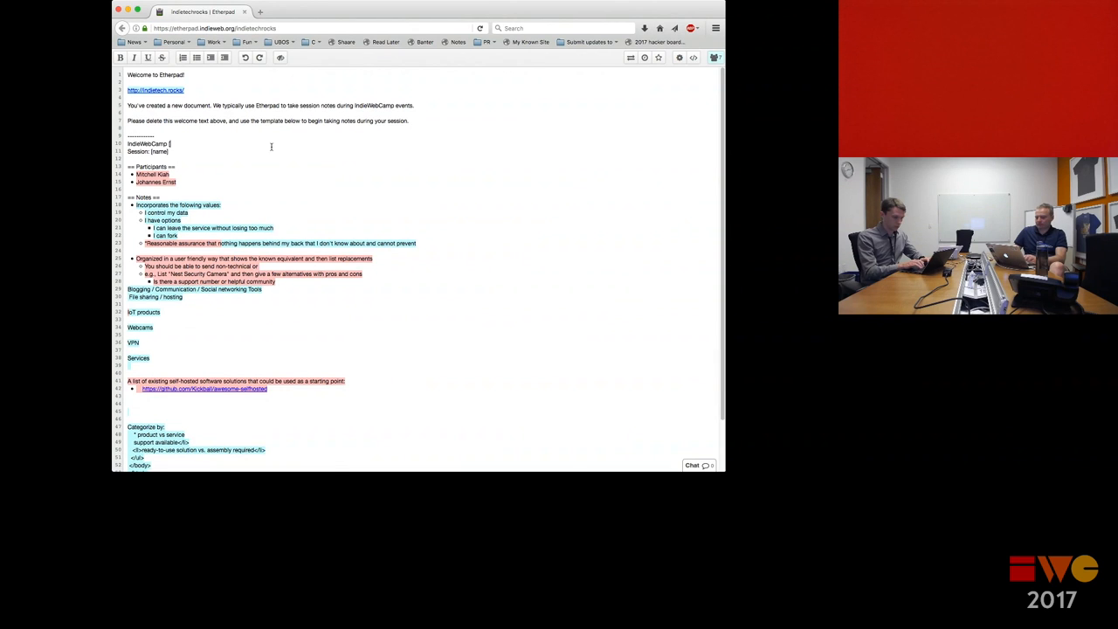
# Fill the header as IndieWebCamp Portland 2017 and name the session 'IndieTech Rocks'.
pyautogui.write('Portland')
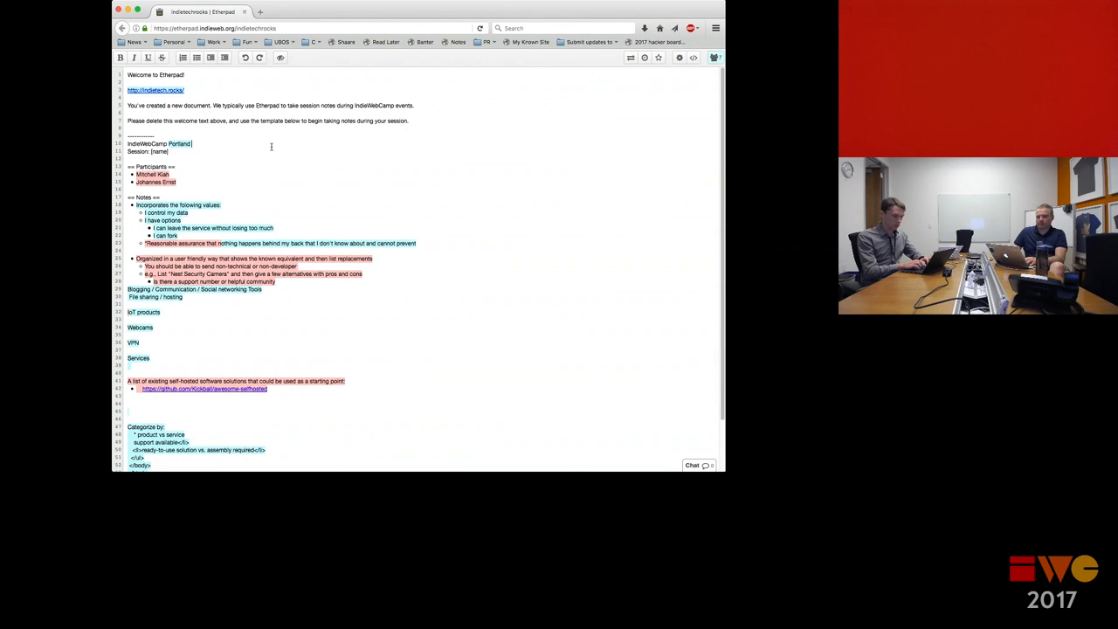
pyautogui.write('2017')
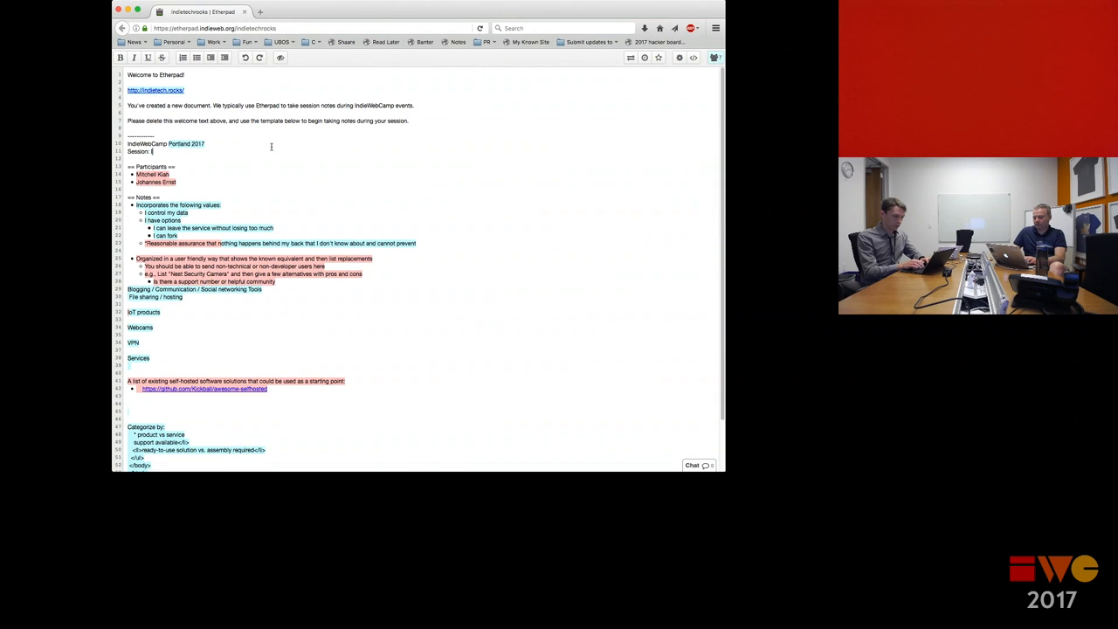
pyautogui.write('IndieTech.Rocks')
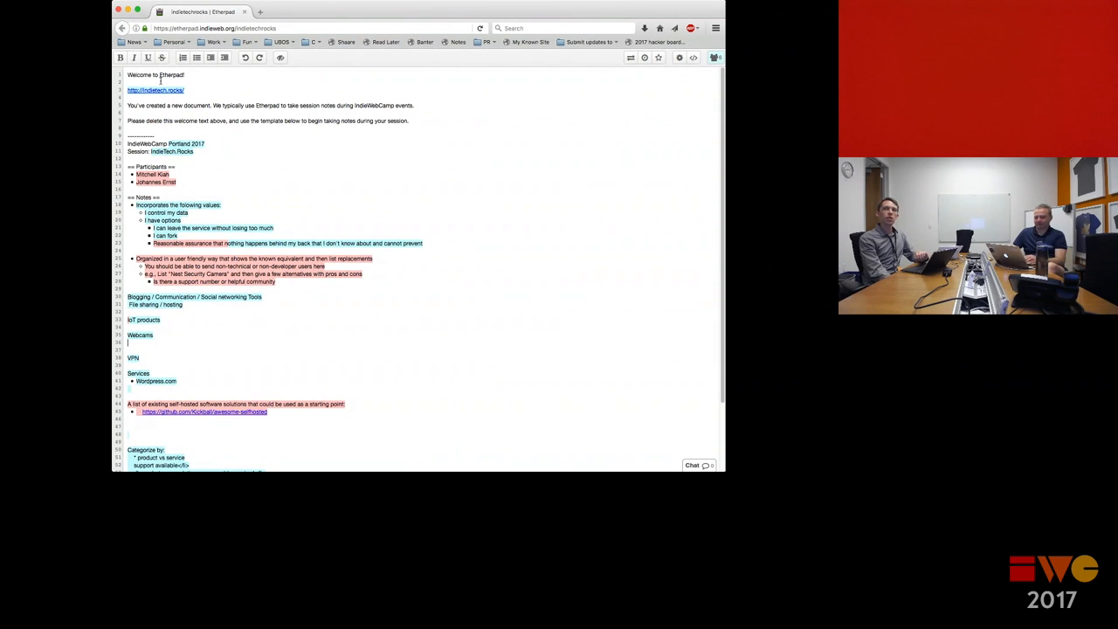
# Start the first Webcams bullet with a note beginning 'Some thing that replaces a…'.
pyautogui.click(196, 57)
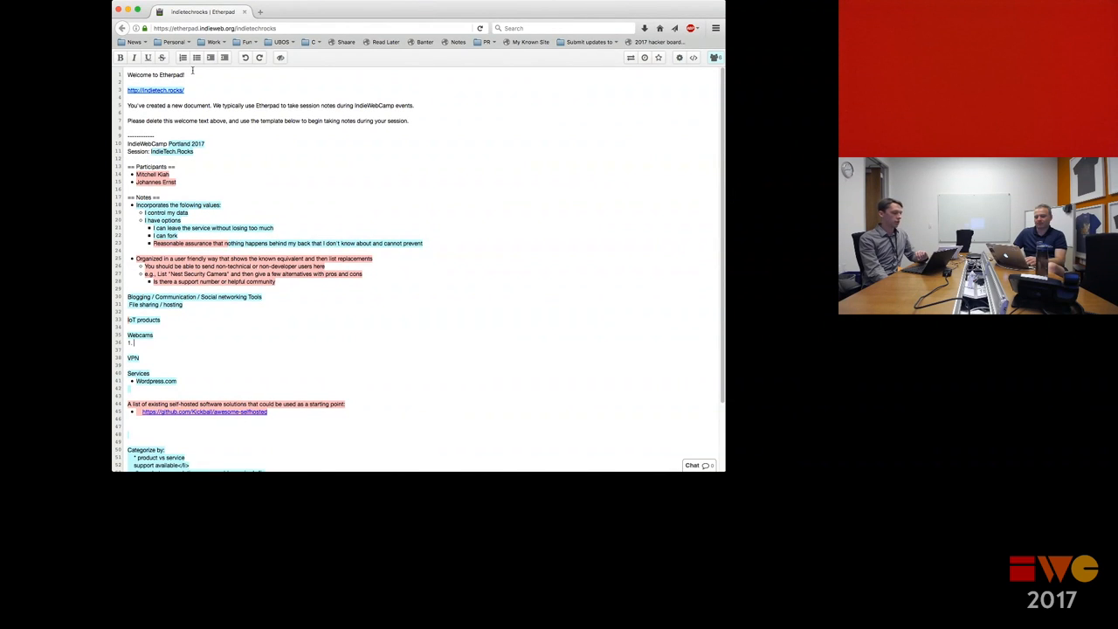
pyautogui.write('Some thing that replaces a')
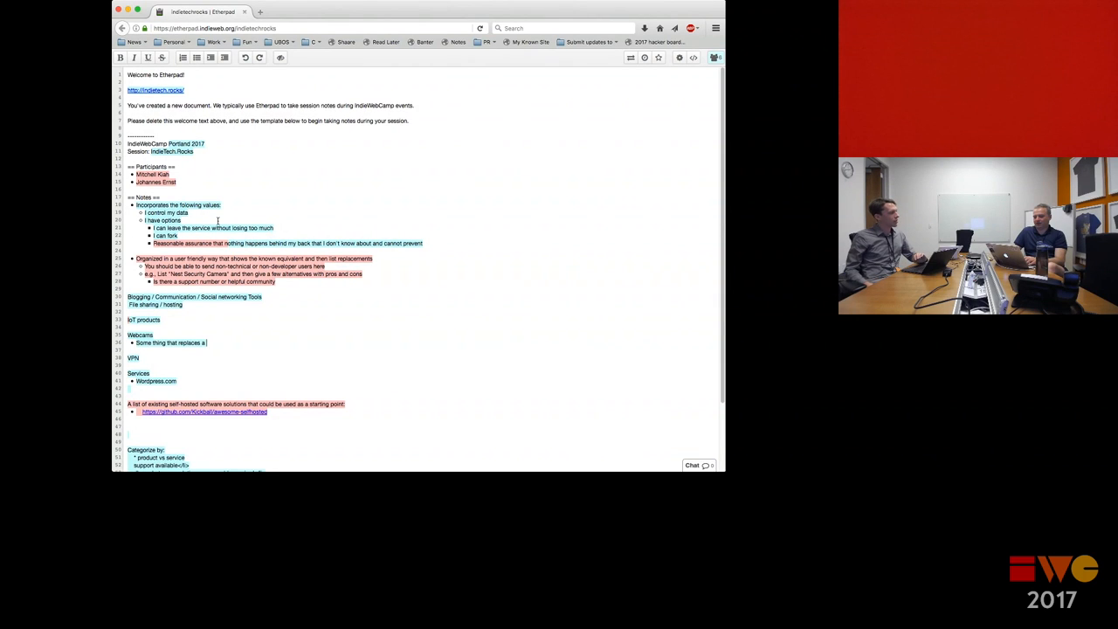
# Add the closed security camera replacement and the closed, cloud-integrated thermostat examples.
pyautogui.write('closed')
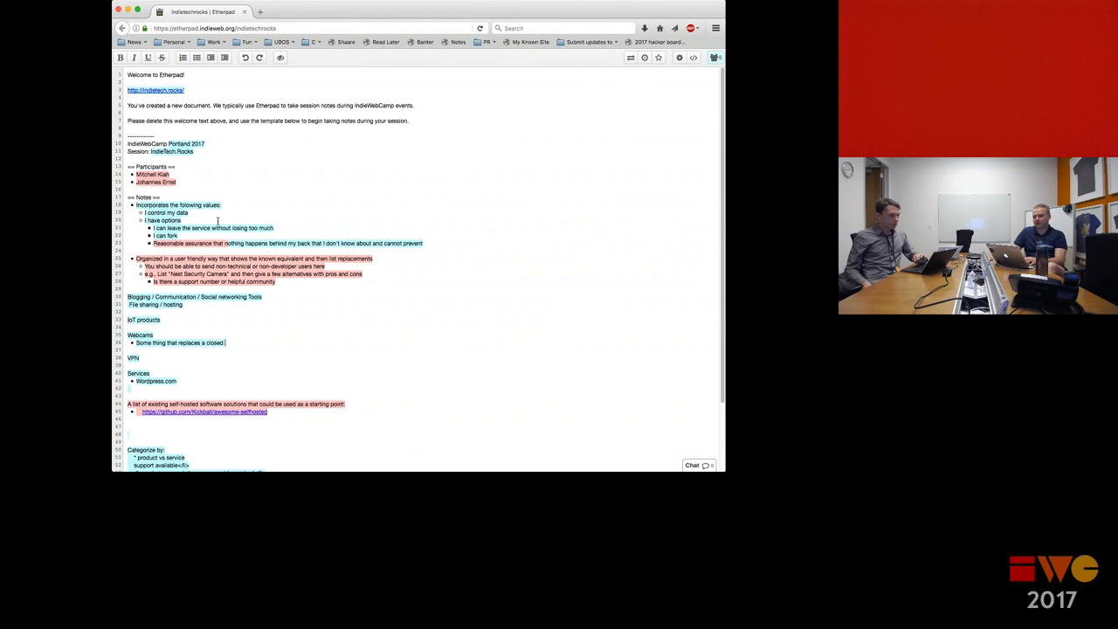
pyautogui.write('security camera')
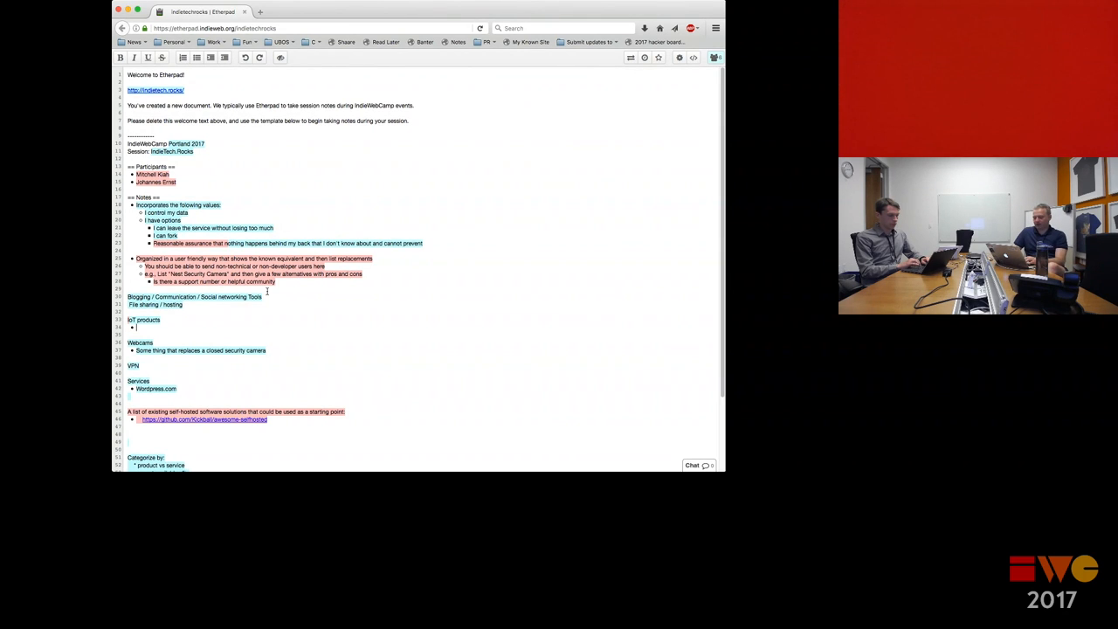
pyautogui.write('closed, cloud')
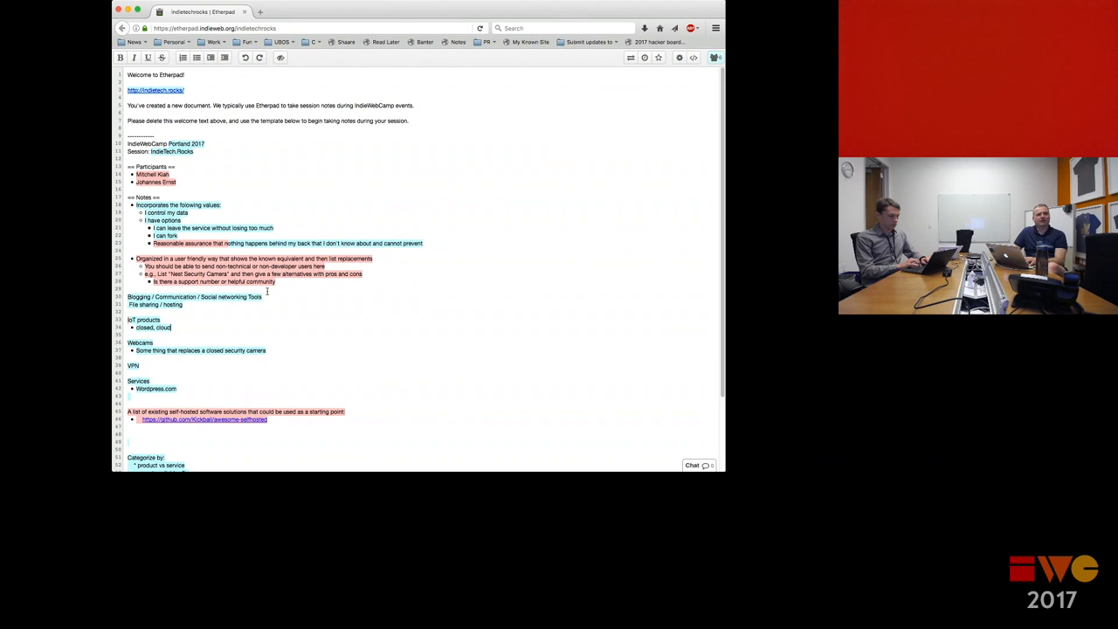
pyautogui.write('integrated thermostat')
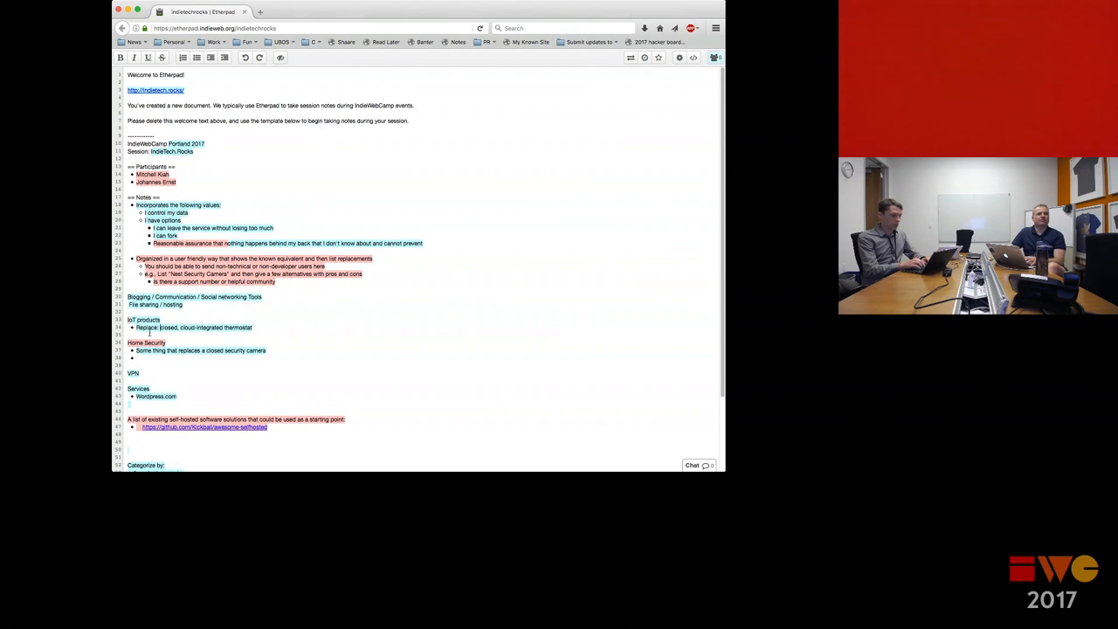
# Add a 'Smart door lock' bullet under Home Security.
pyautogui.write('Smart')
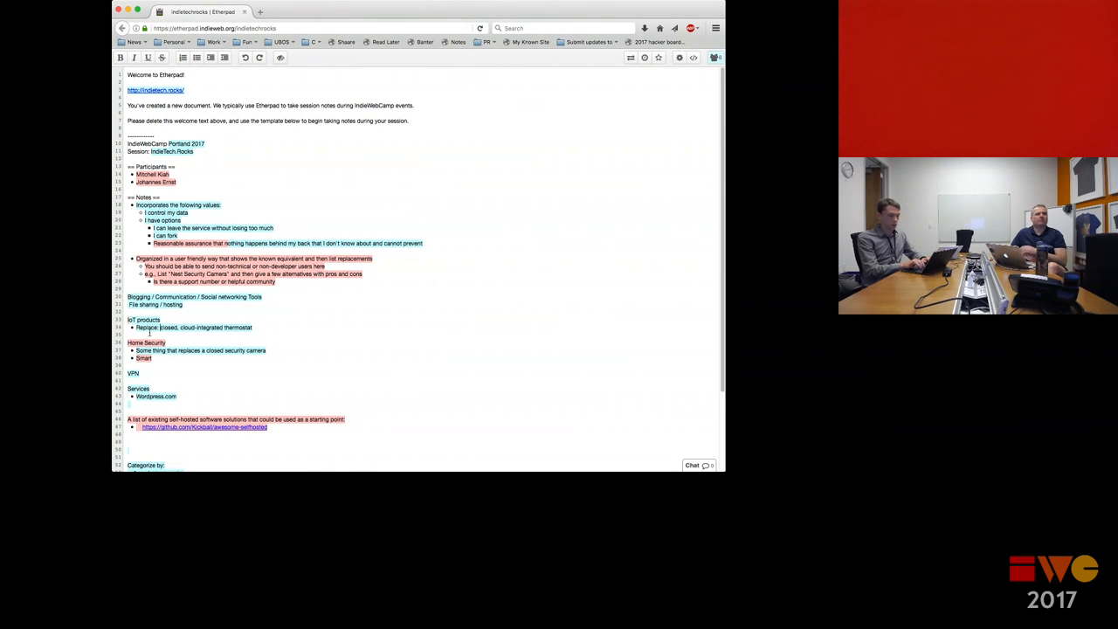
pyautogui.write('door lock')
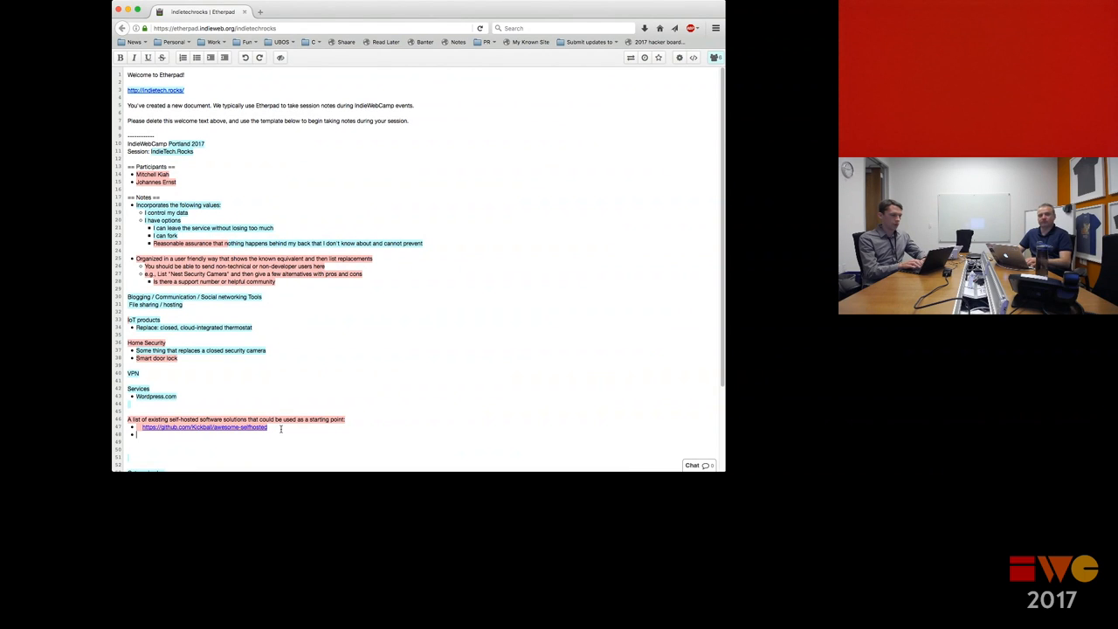
pyautogui.moveTo(383, 140)
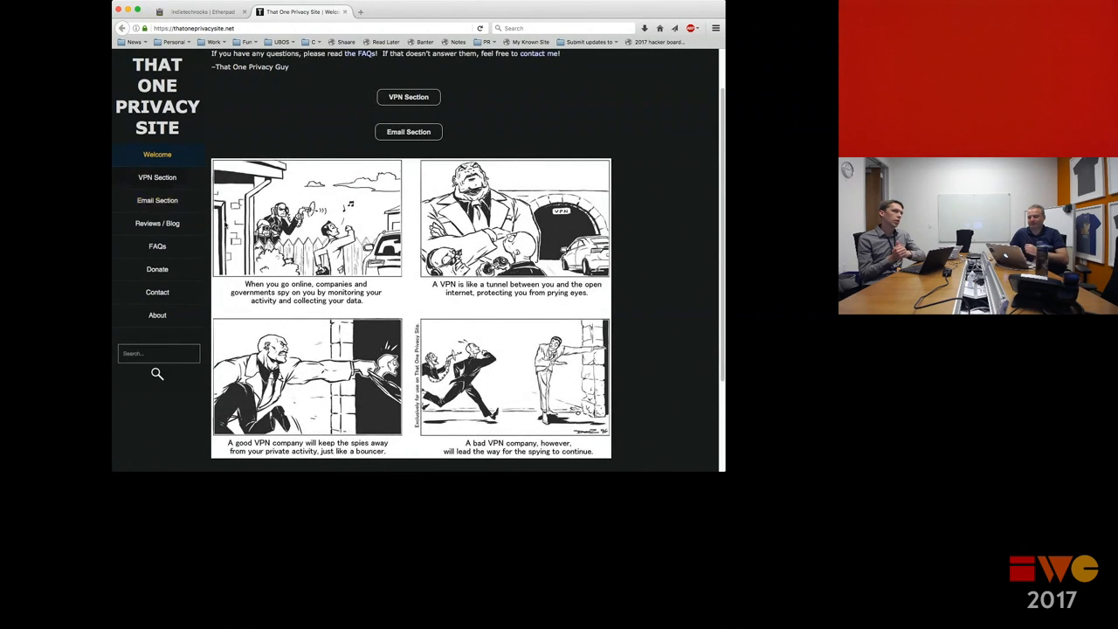
# Read down the That One Privacy Site welcome page, then return to the Etherpad session pad.
pyautogui.scroll(-3)
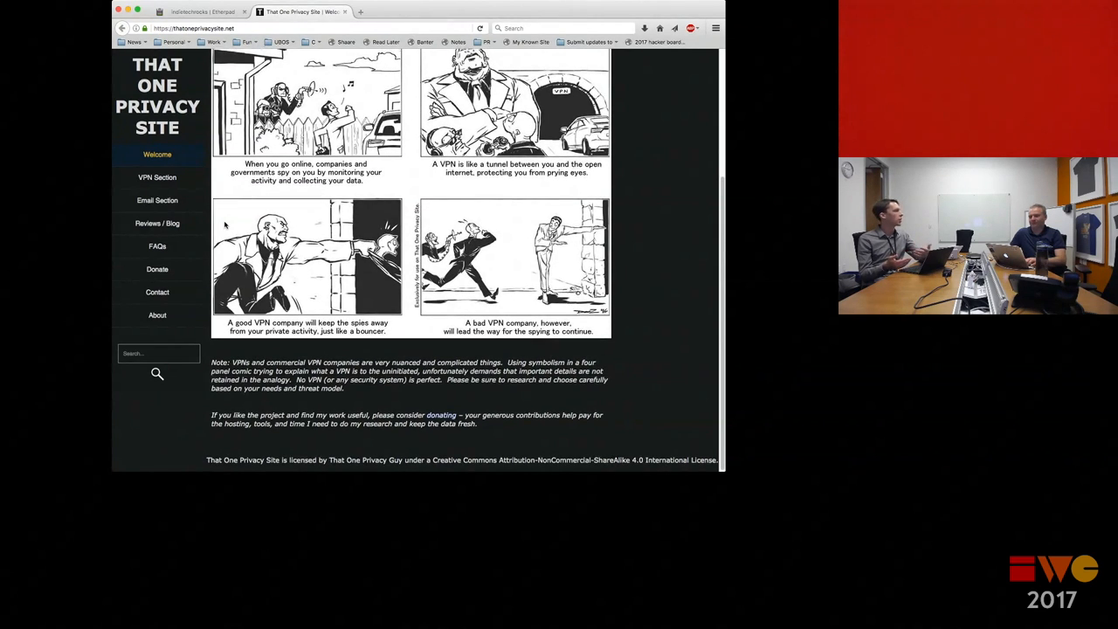
pyautogui.moveTo(325, 195)
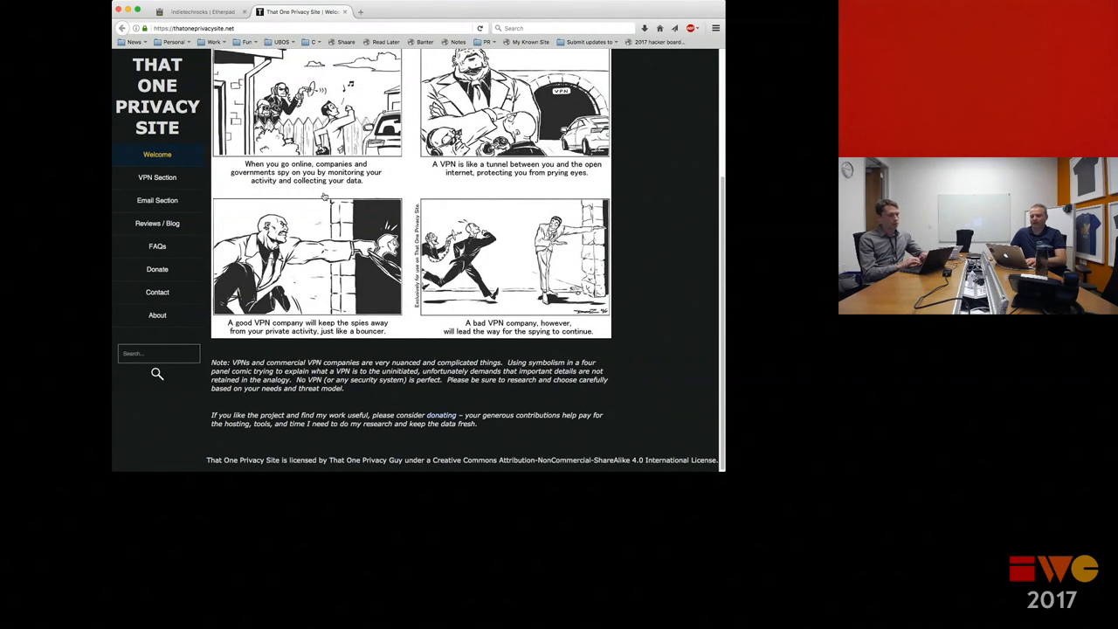
pyautogui.click(201, 10)
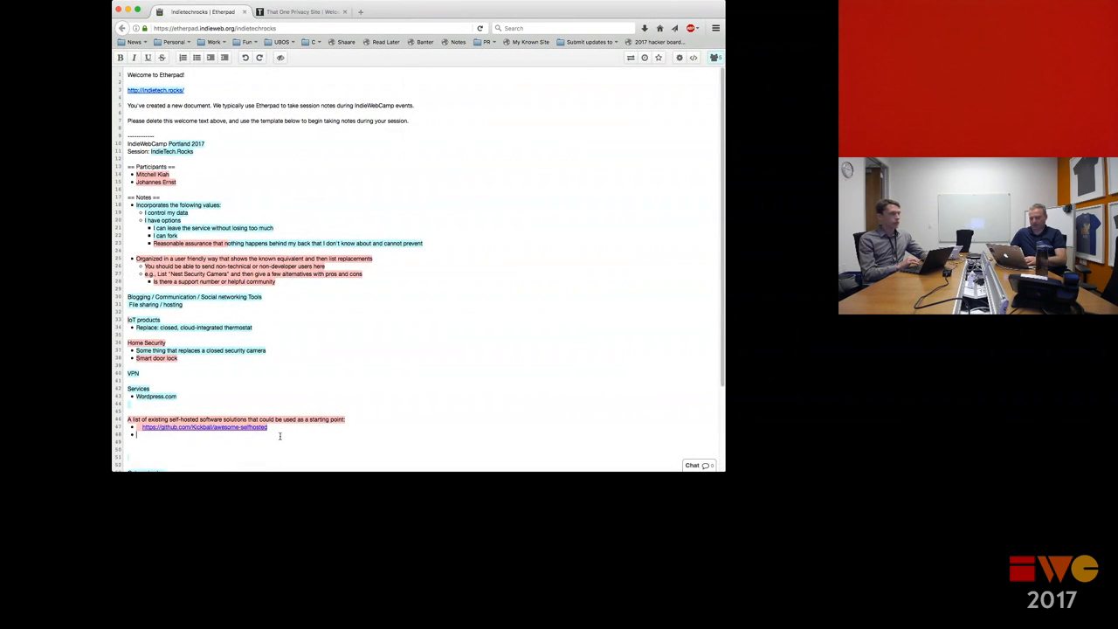
pyautogui.write('https://thatoneprivacysite.net/')
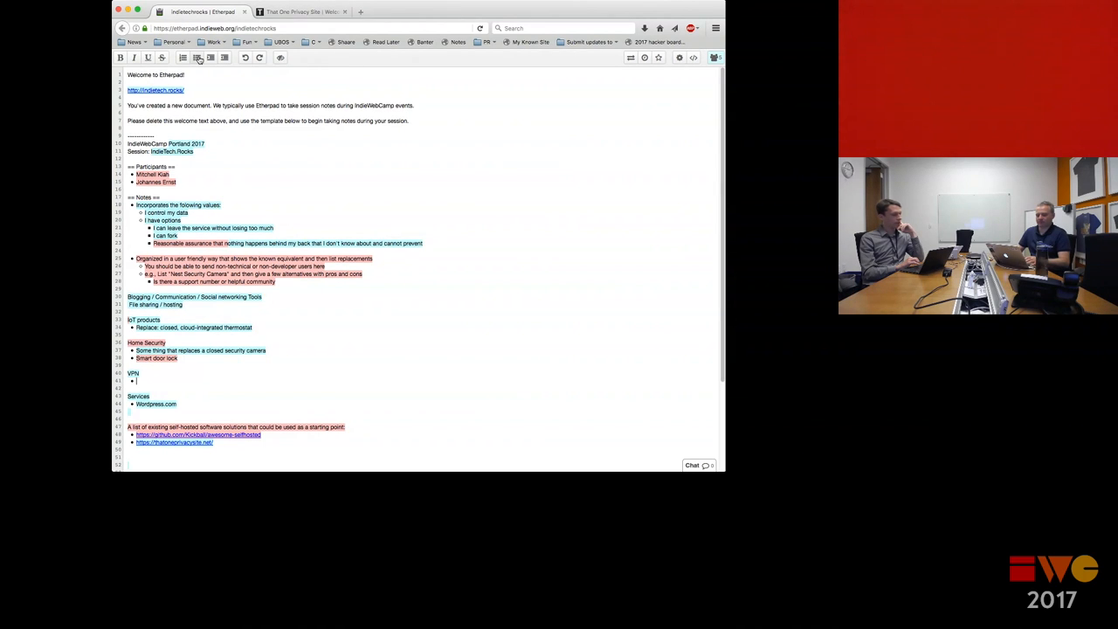
pyautogui.write('see below')
pyautogui.write('DuckDuckGO')
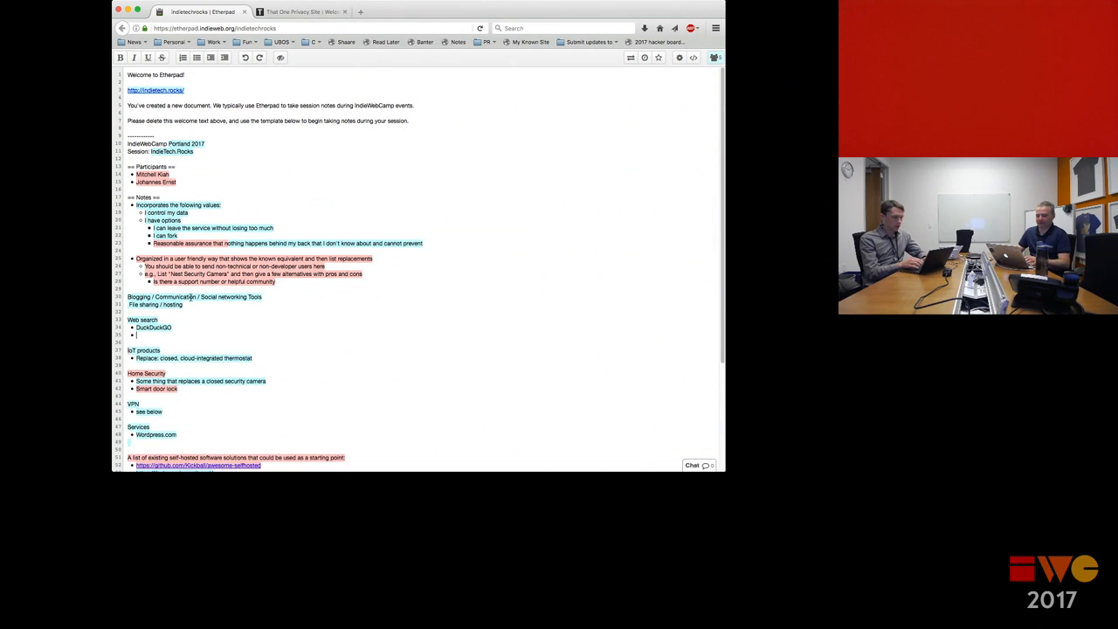
# Add Startpage alongside DuckDuckGo in the Web search category.
pyautogui.write('Startpage')
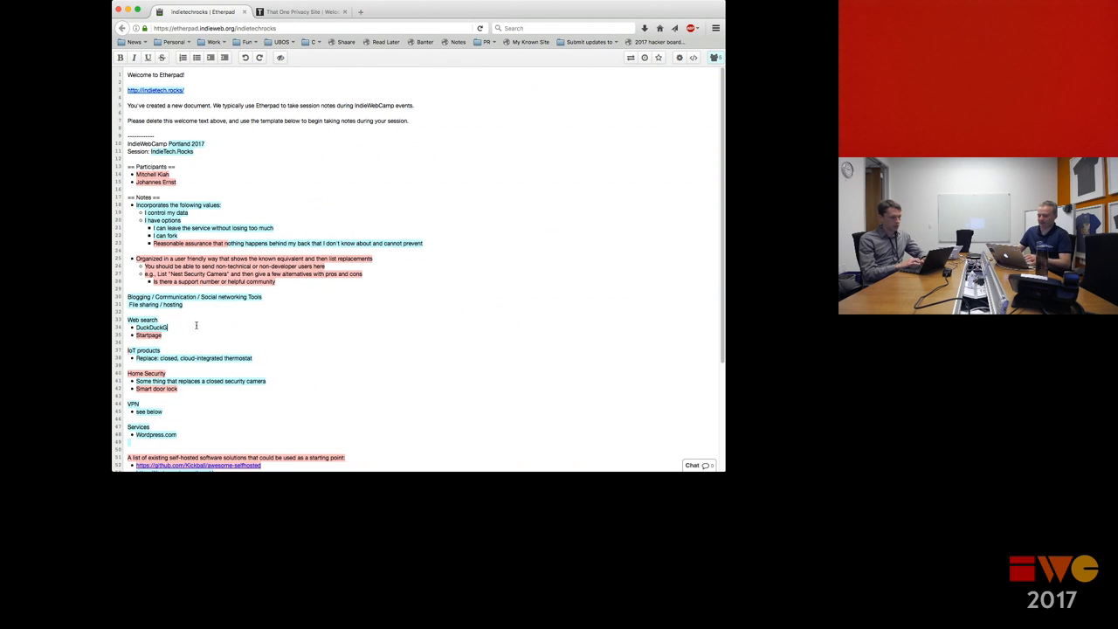